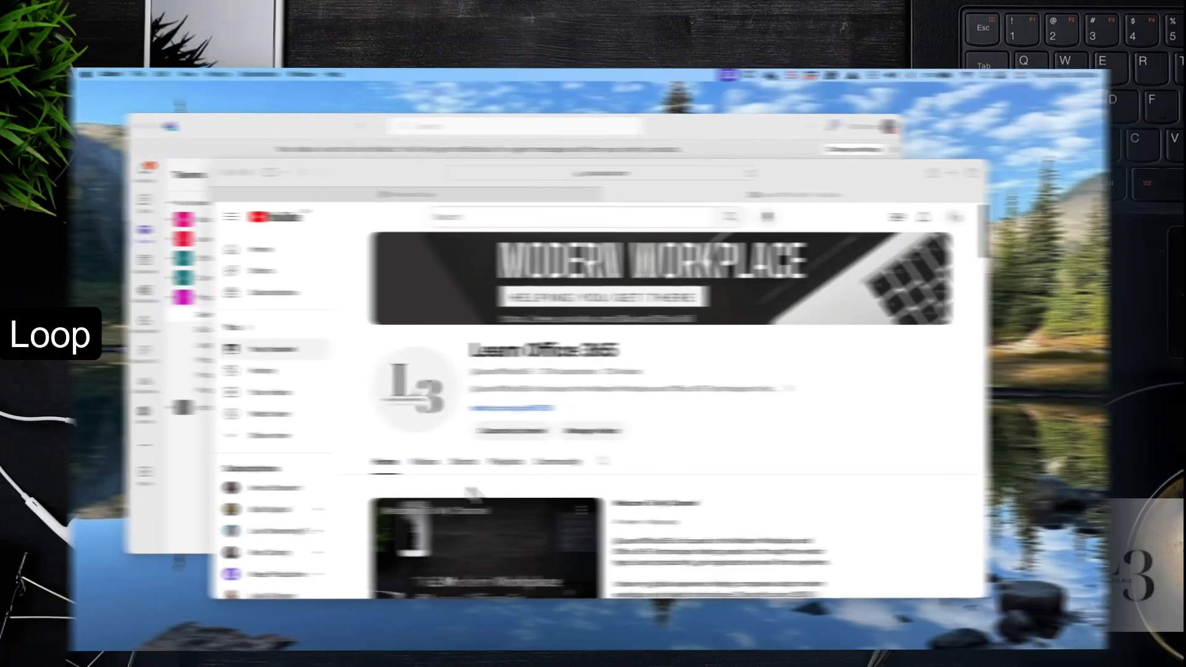
Begin a new post in Proposal > General beneath the existing Loop task list post
{"action": "left_click", "coordinate": [398, 195]}
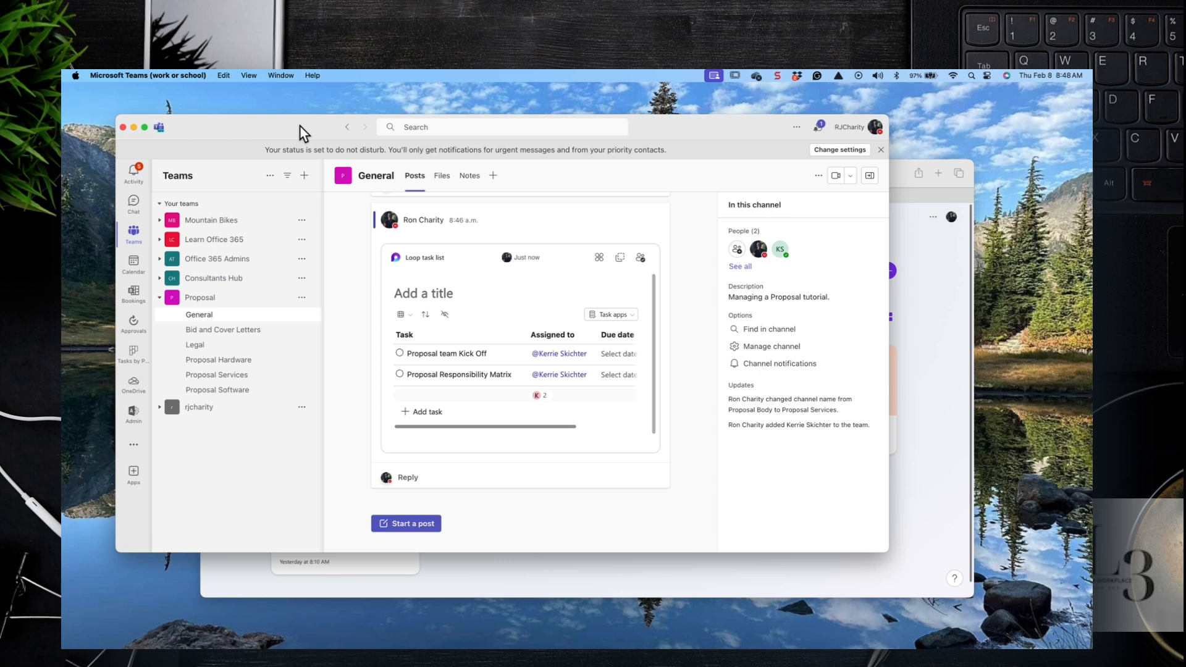
{"action": "mouse_move", "coordinate": [313, 327]}
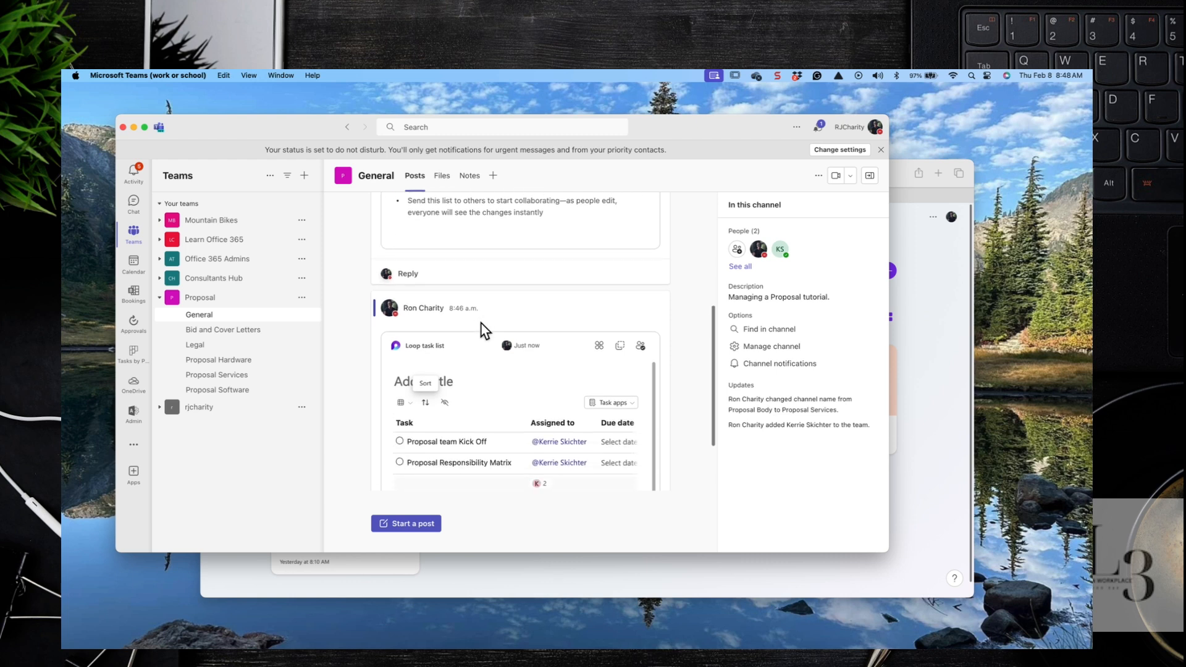
{"action": "scroll", "scroll_direction": "down", "scroll_amount": 3}
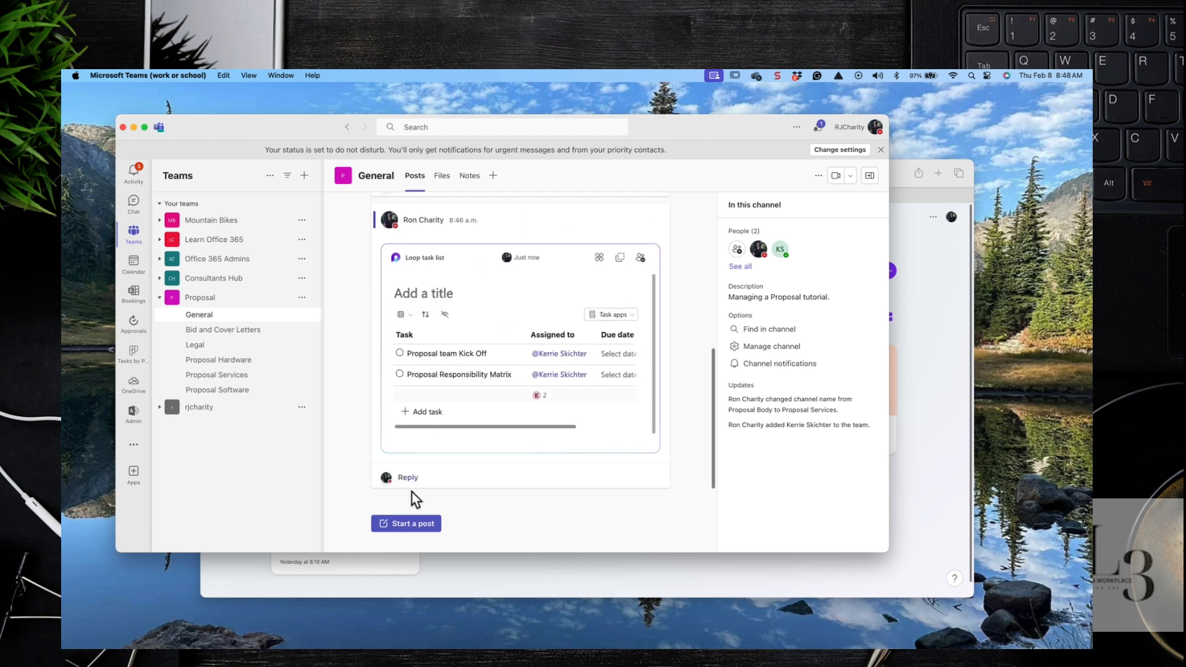
{"action": "left_click", "coordinate": [405, 523]}
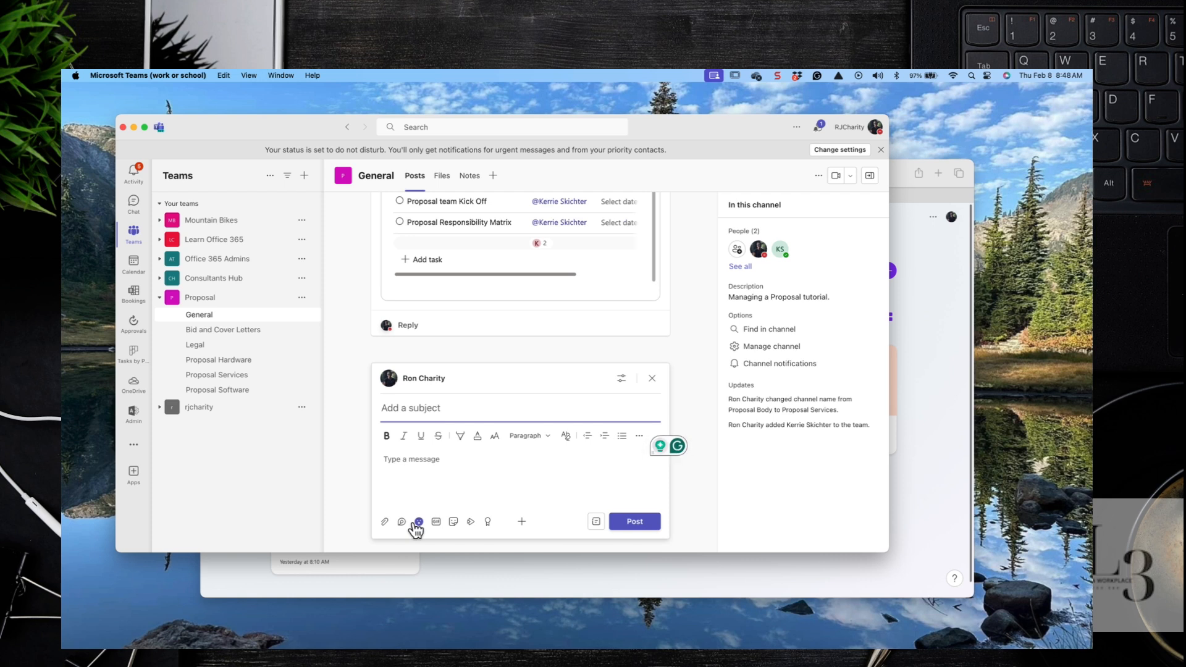
{"action": "left_click", "coordinate": [401, 521]}
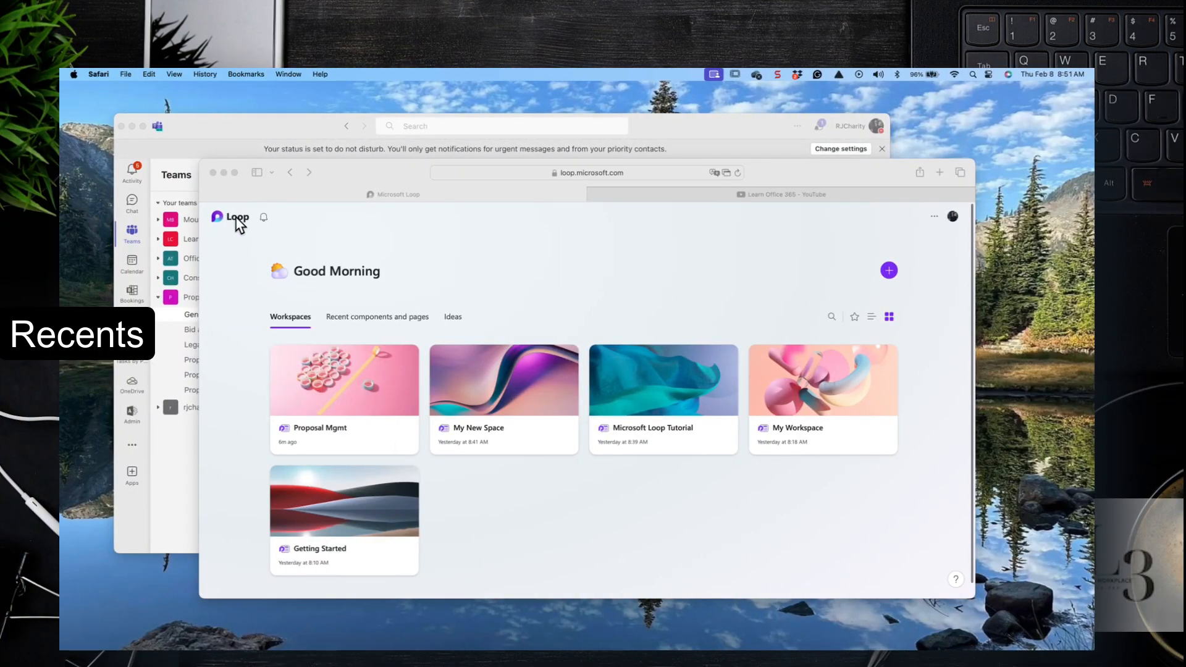
{"action": "mouse_move", "coordinate": [370, 326]}
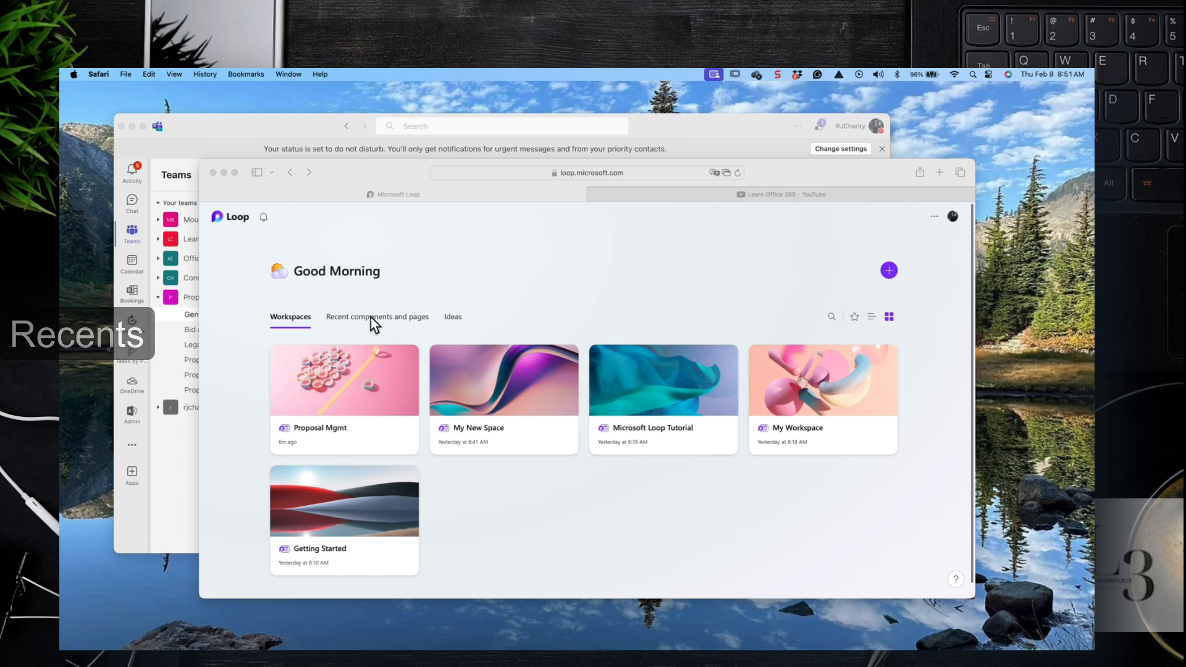
Show Loop's Recent components and pages list with Loop list and Loop task list
{"action": "left_click", "coordinate": [376, 316]}
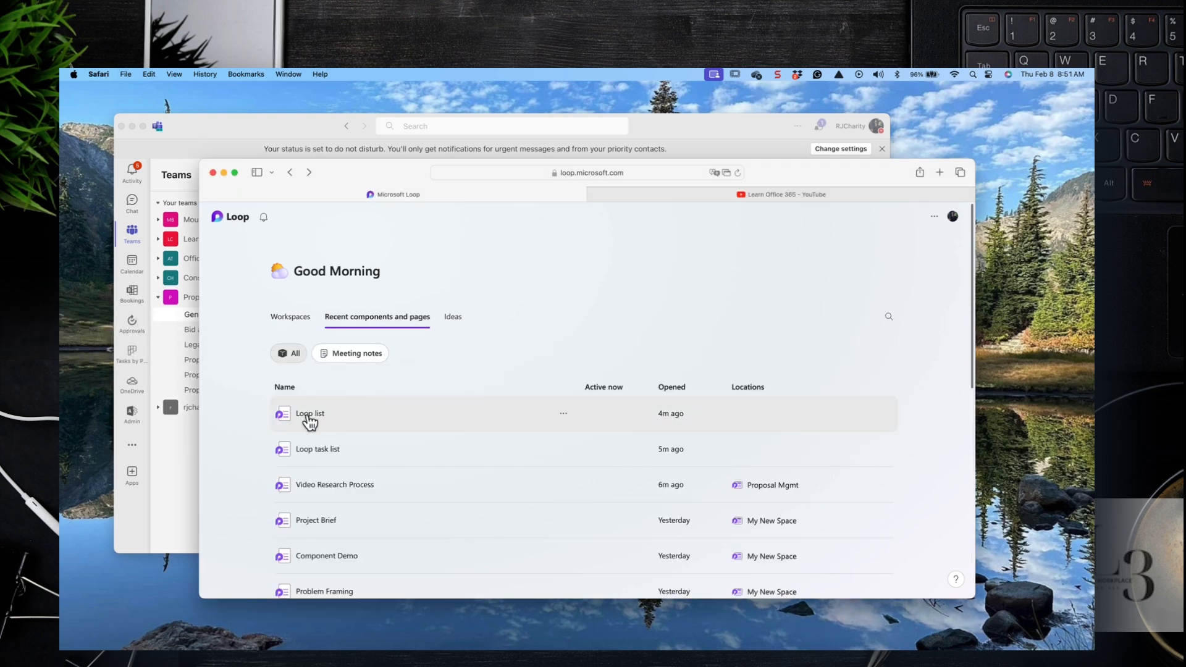
{"action": "scroll", "scroll_direction": "down", "scroll_amount": 3}
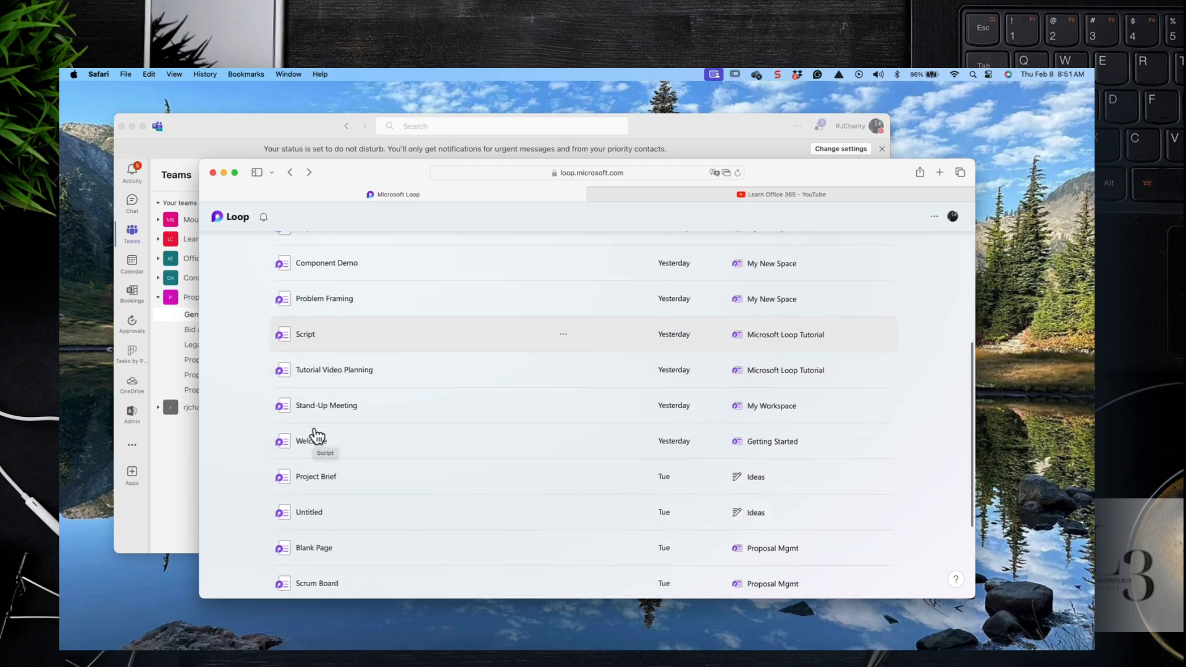
{"action": "scroll", "scroll_direction": "down", "scroll_amount": 3}
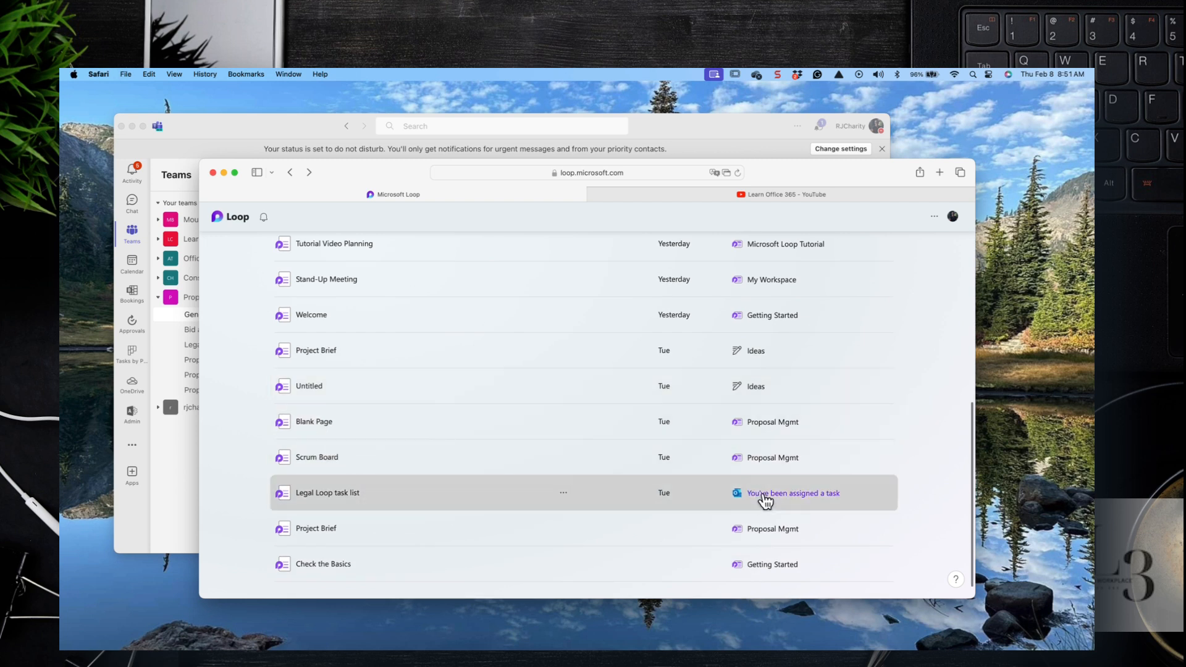
{"action": "left_click", "coordinate": [791, 492]}
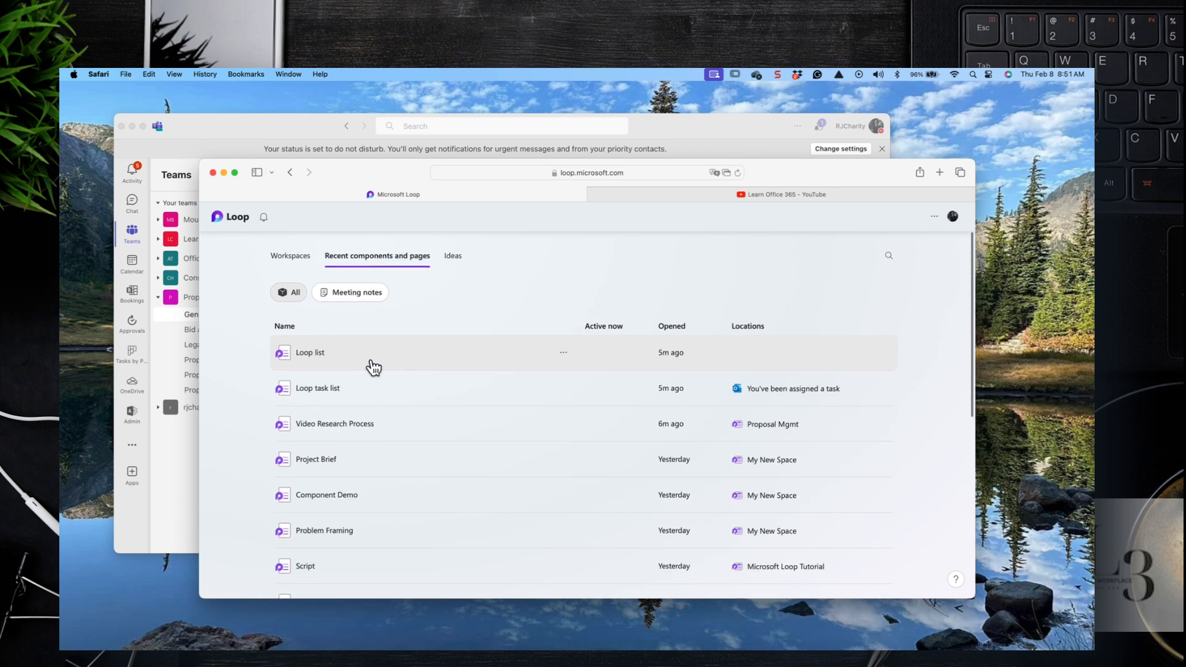
{"action": "mouse_move", "coordinate": [318, 397]}
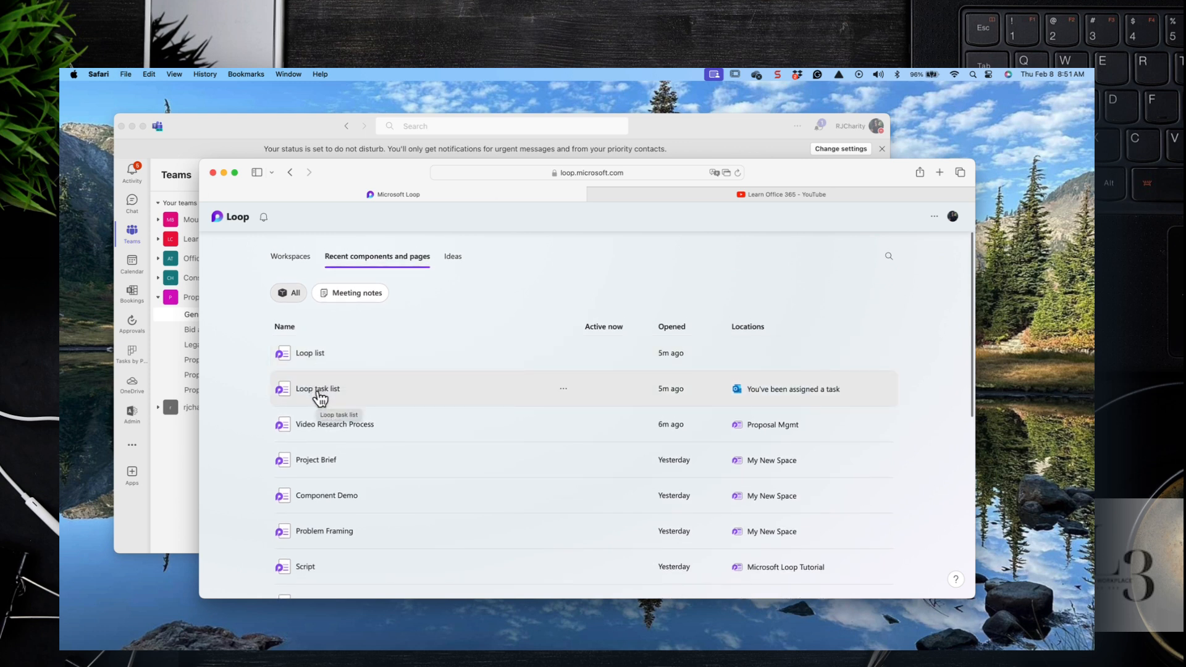
{"action": "mouse_move", "coordinate": [765, 396]}
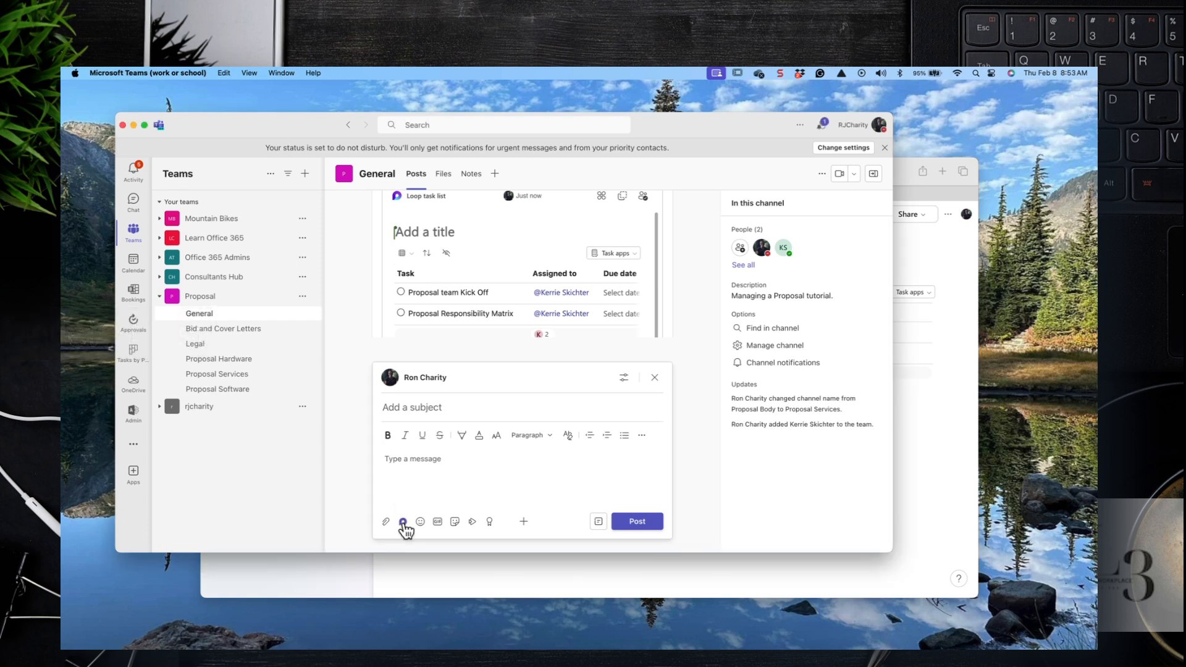
Insert a Loop bulleted list component titled 'Proposal List' into the draft post
{"action": "left_click", "coordinate": [401, 521]}
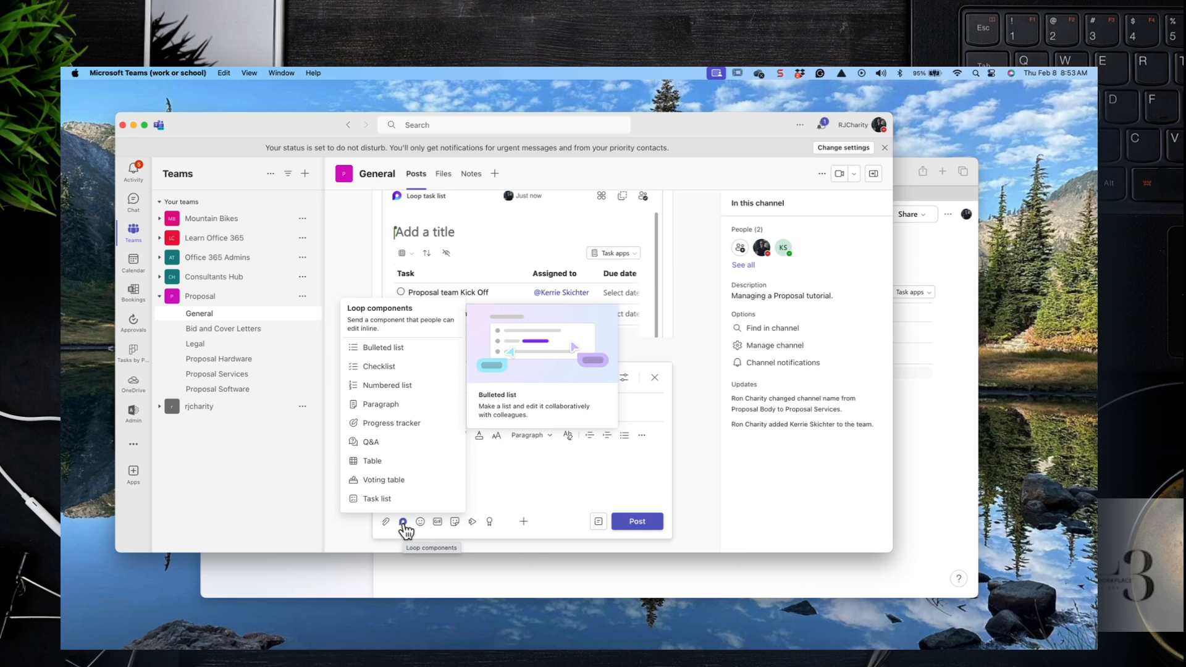
{"action": "left_click", "coordinate": [383, 347]}
{"action": "type", "text": "Proposal"}
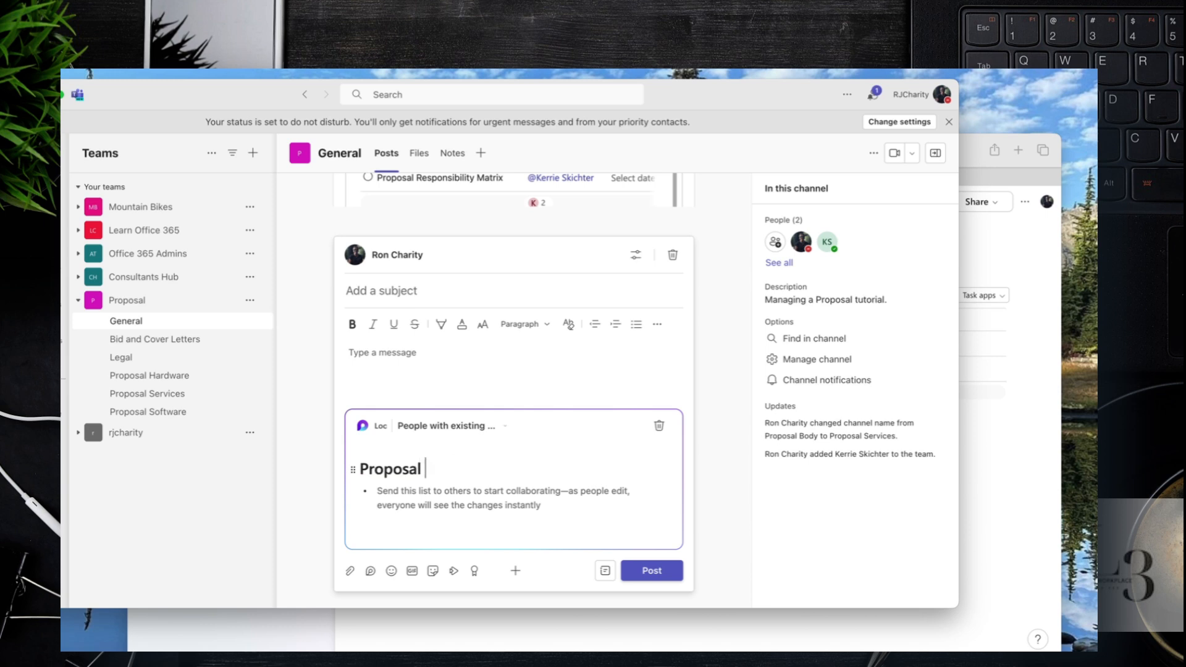
{"action": "type", "text": "List"}
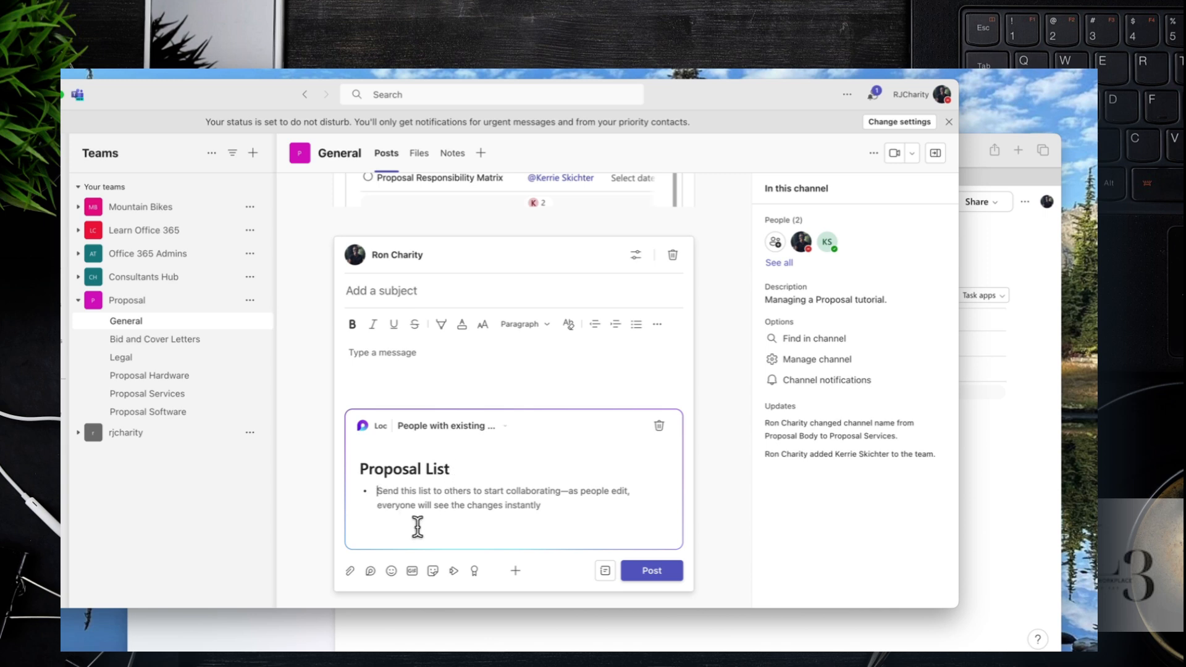
{"action": "left_click", "coordinate": [416, 525]}
{"action": "type", "text": "/"}
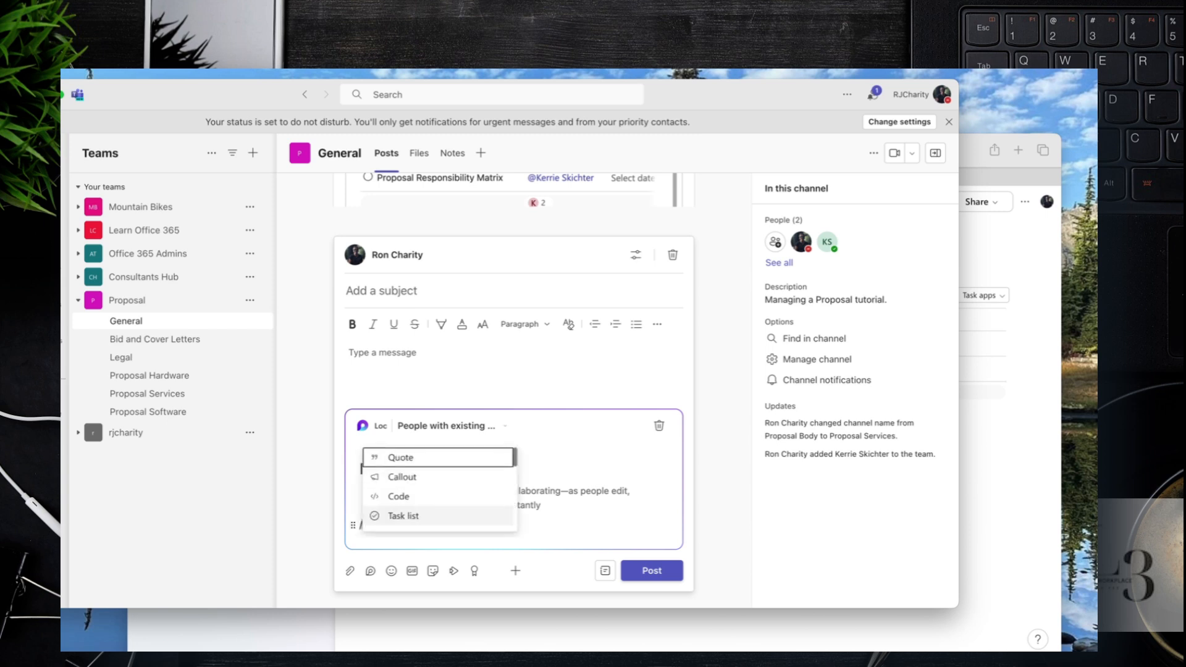
{"action": "left_click", "coordinate": [402, 515]}
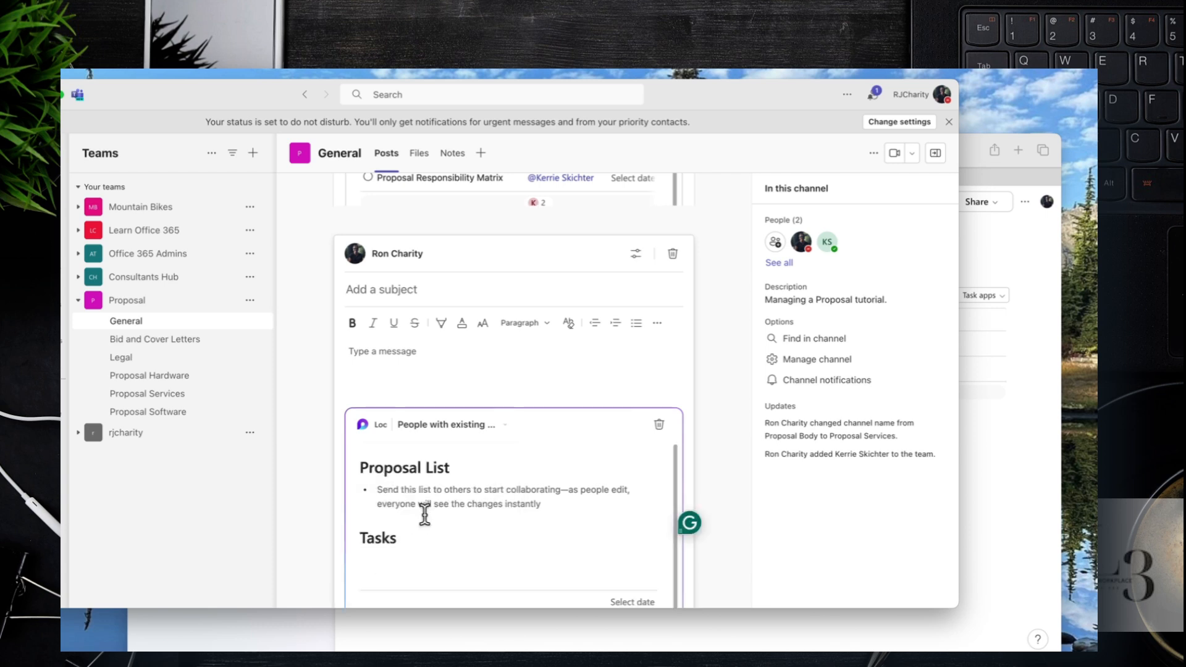
{"action": "scroll", "scroll_direction": "down", "scroll_amount": 3}
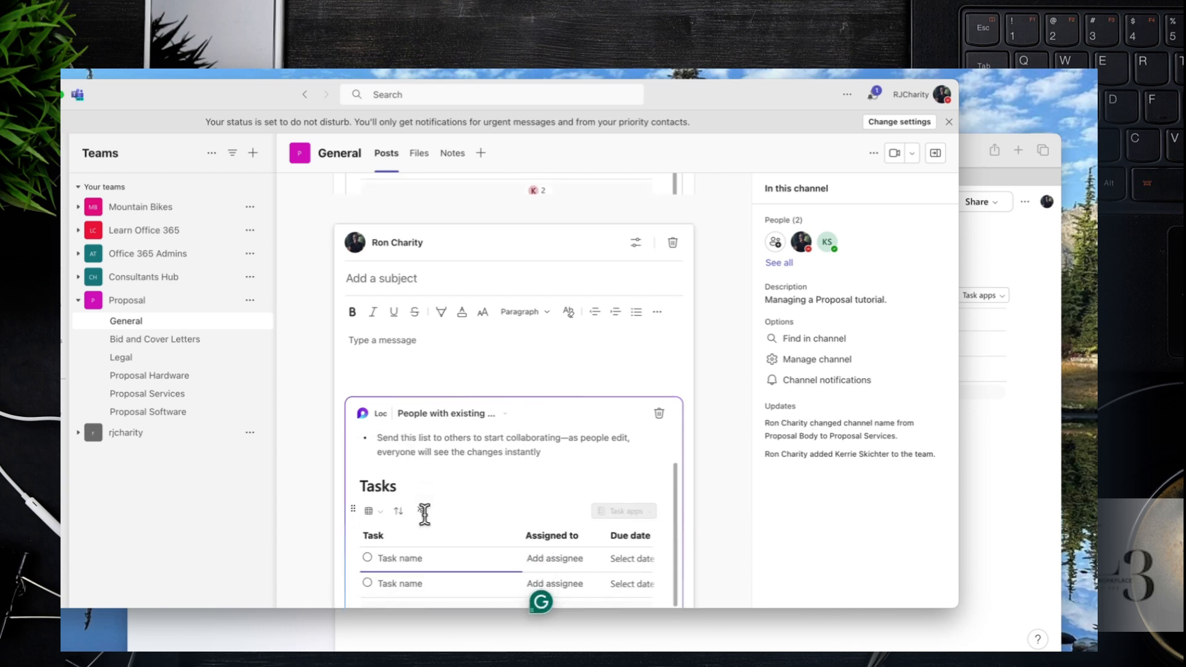
{"action": "scroll", "scroll_direction": "down", "scroll_amount": 3}
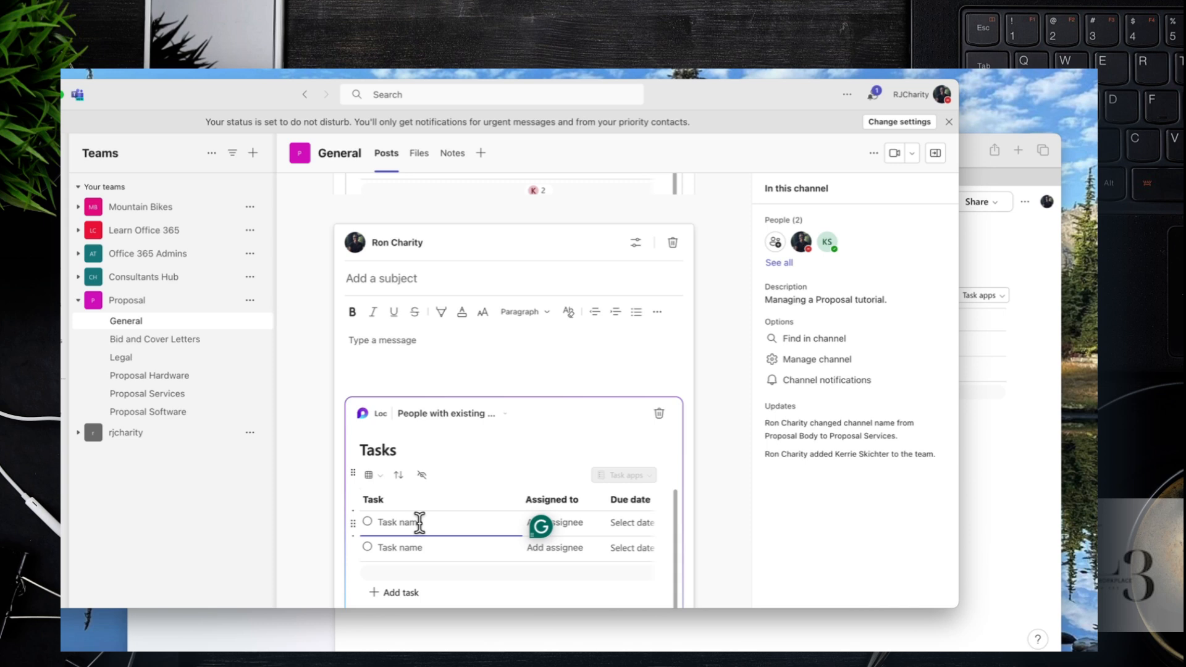
{"action": "type", "text": "Task 1"}
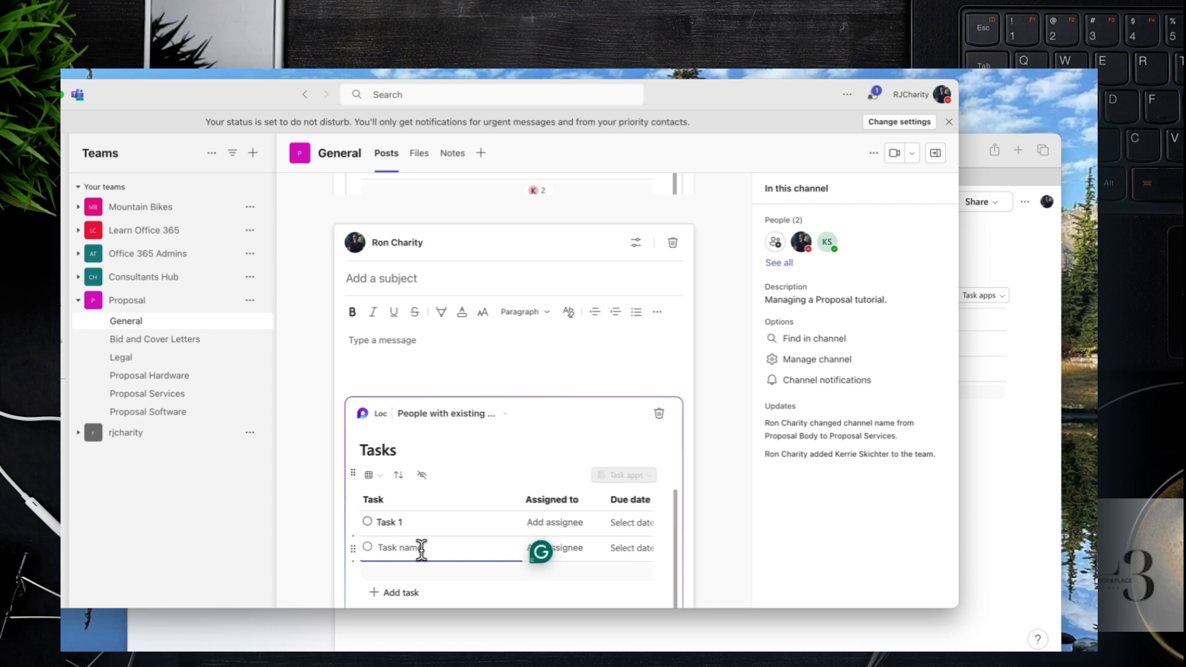
{"action": "type", "text": "Task 2"}
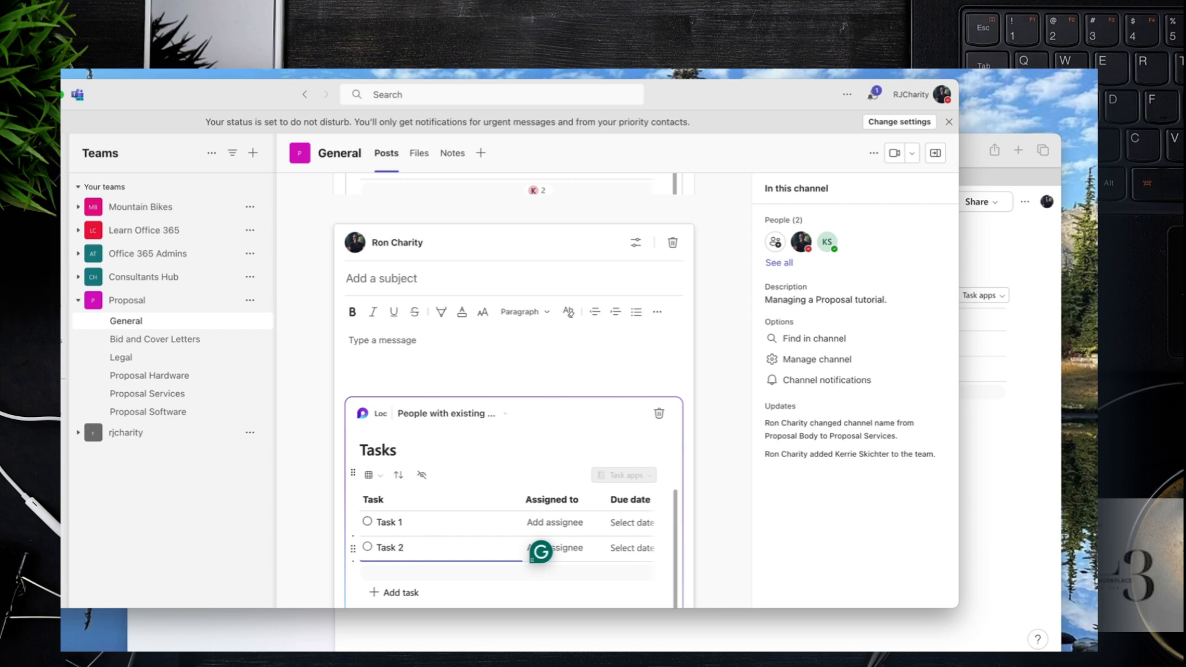
{"action": "left_click", "coordinate": [553, 522]}
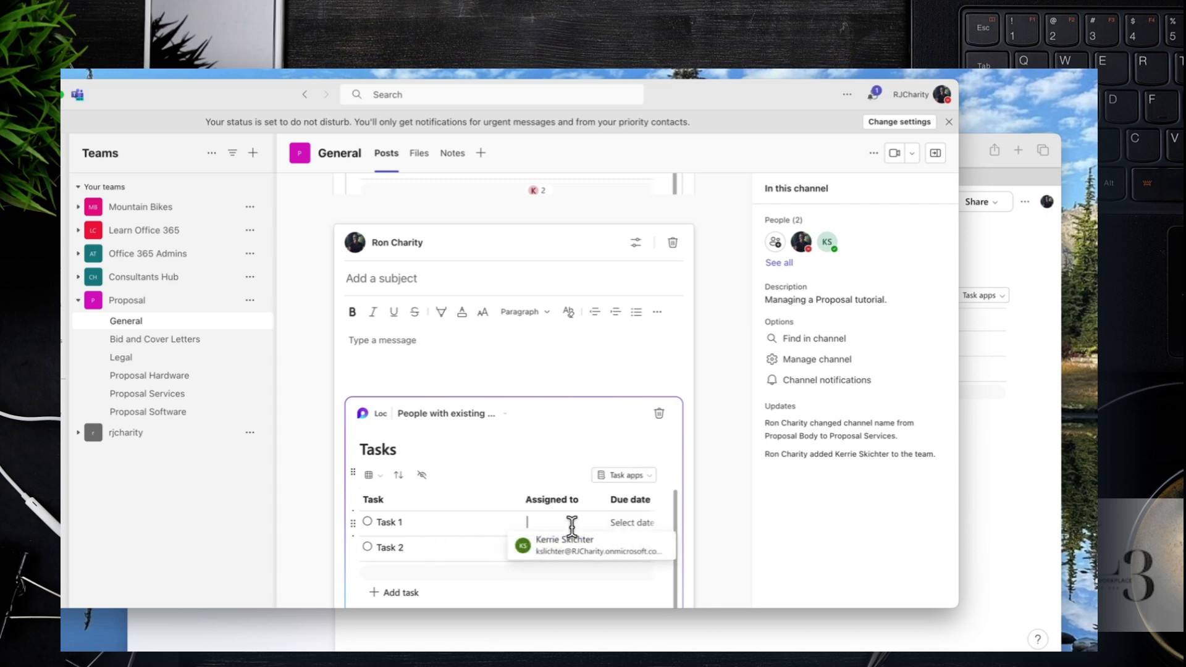
{"action": "left_click", "coordinate": [631, 523]}
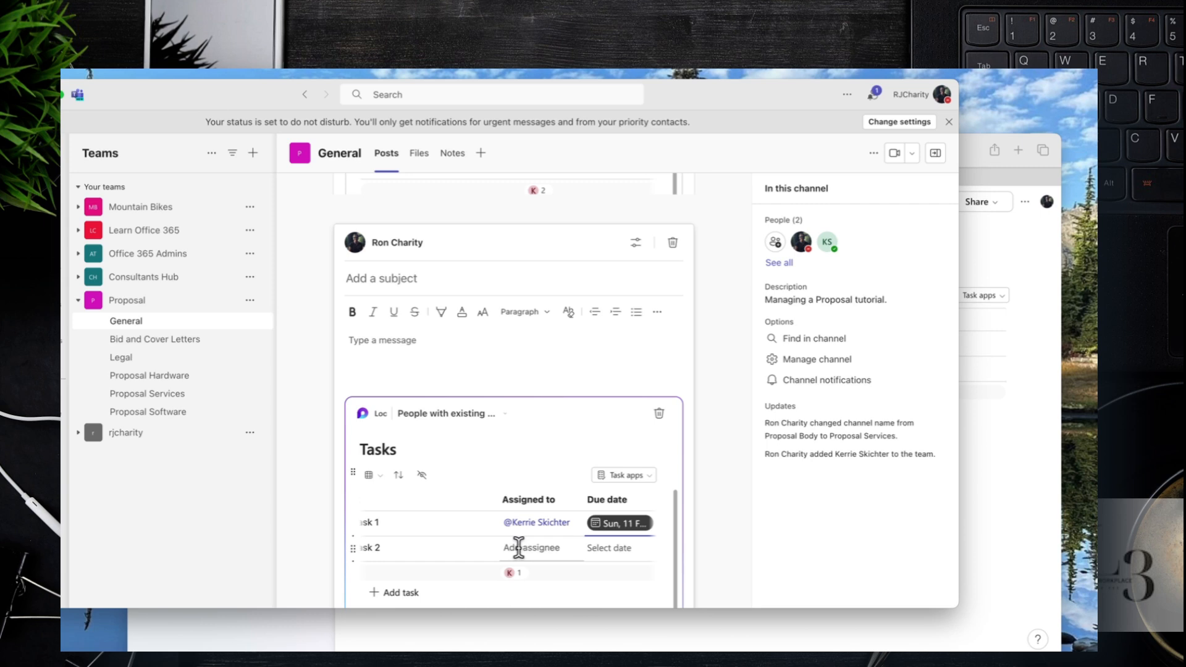
{"action": "left_click", "coordinate": [532, 548]}
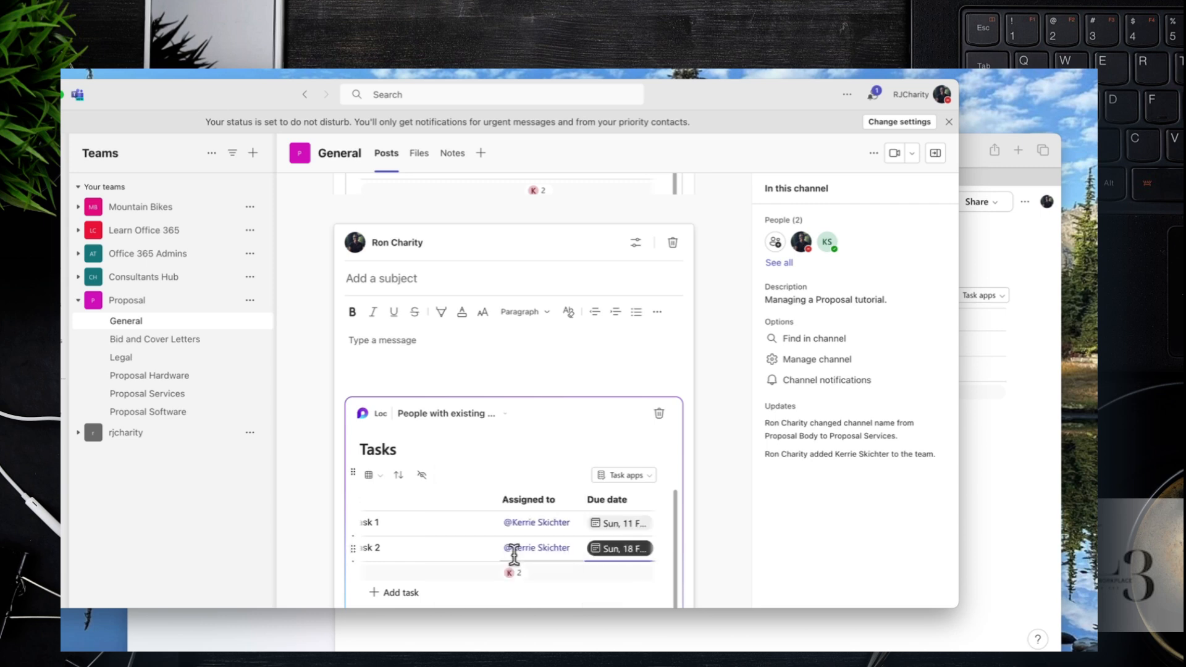
{"action": "scroll", "scroll_direction": "down", "scroll_amount": 3}
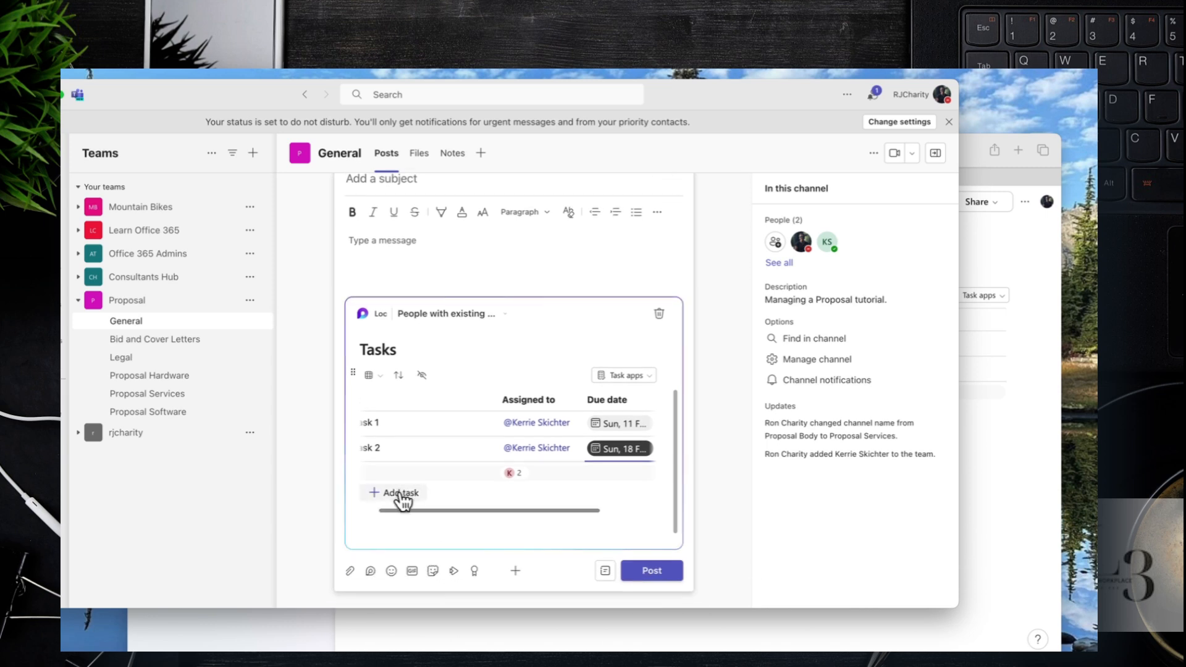
{"action": "left_click", "coordinate": [399, 493]}
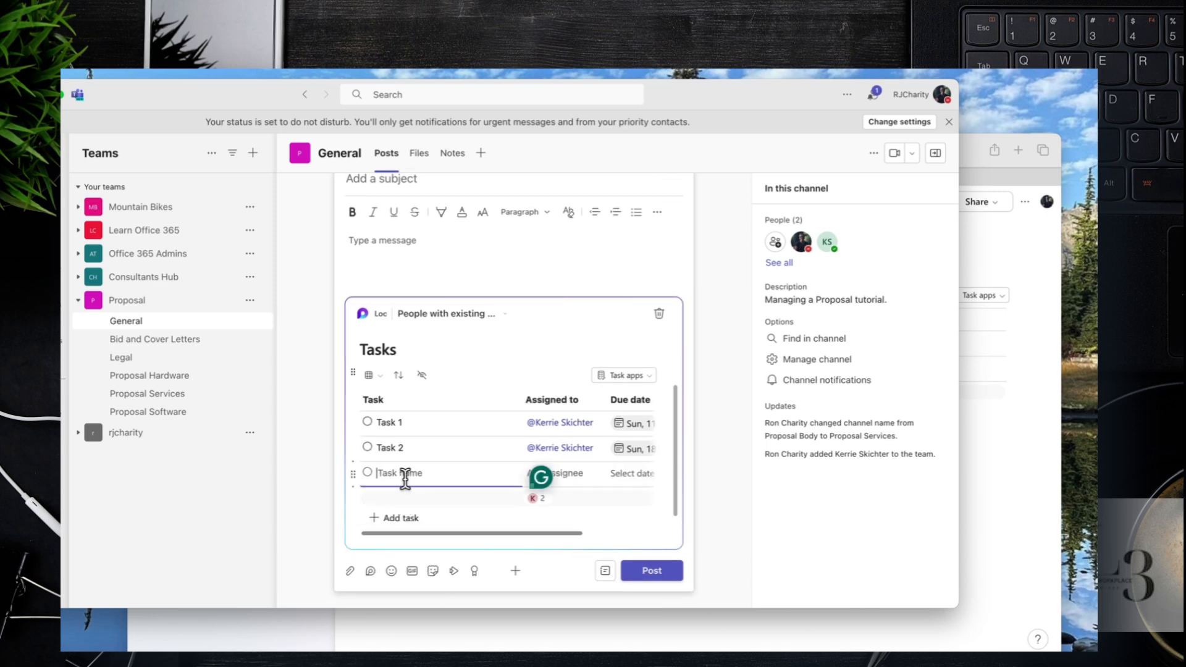
{"action": "type", "text": "Task 3"}
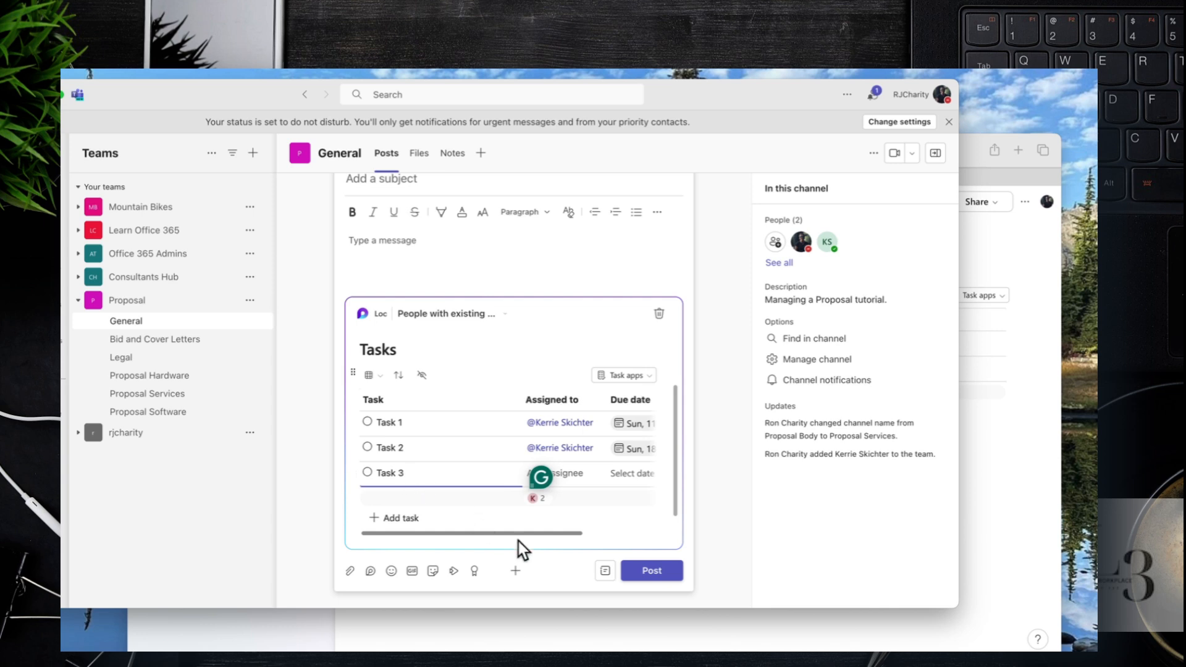
{"action": "left_click", "coordinate": [651, 570]}
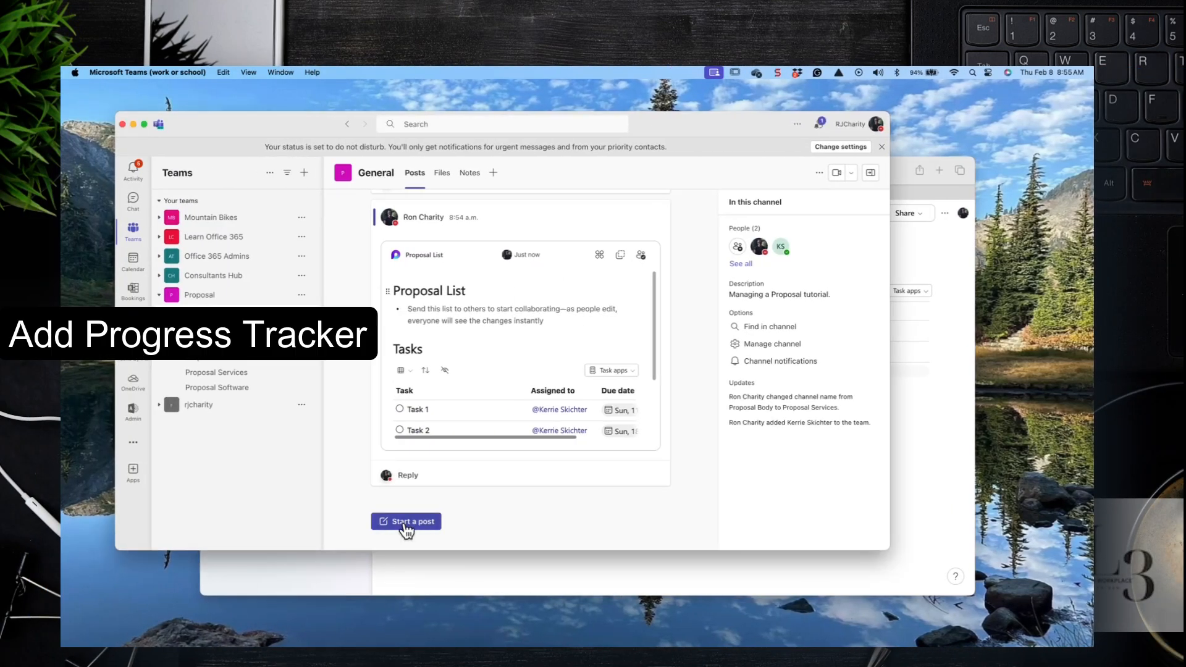
{"action": "left_click", "coordinate": [407, 521]}
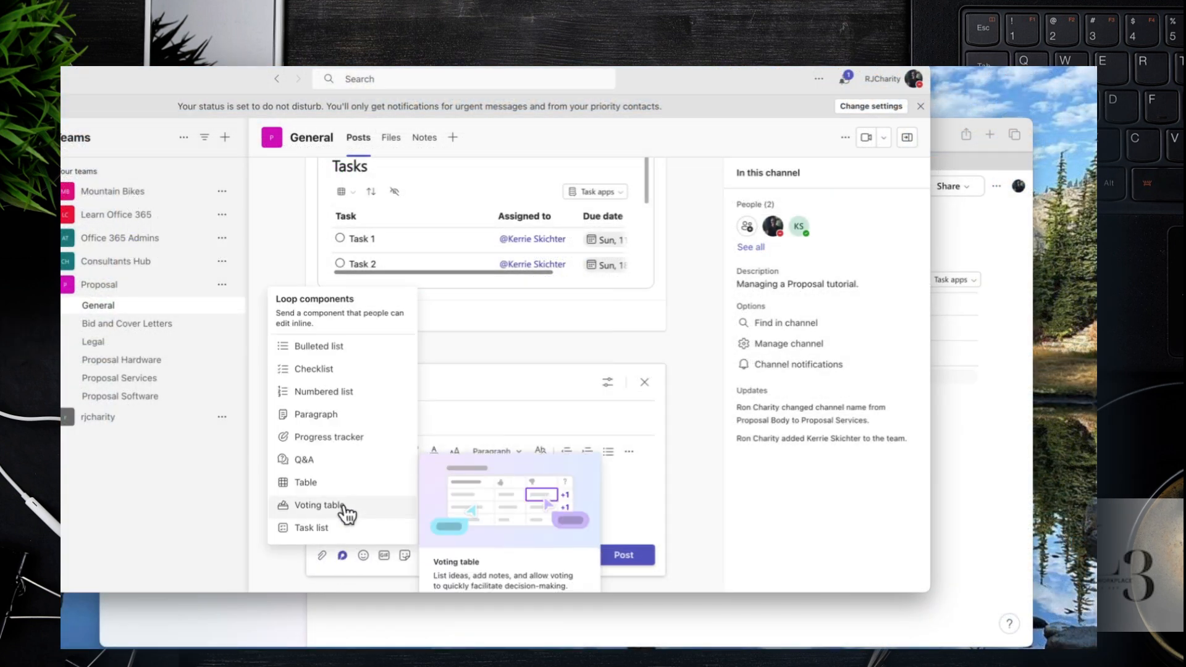
{"action": "left_click", "coordinate": [328, 436]}
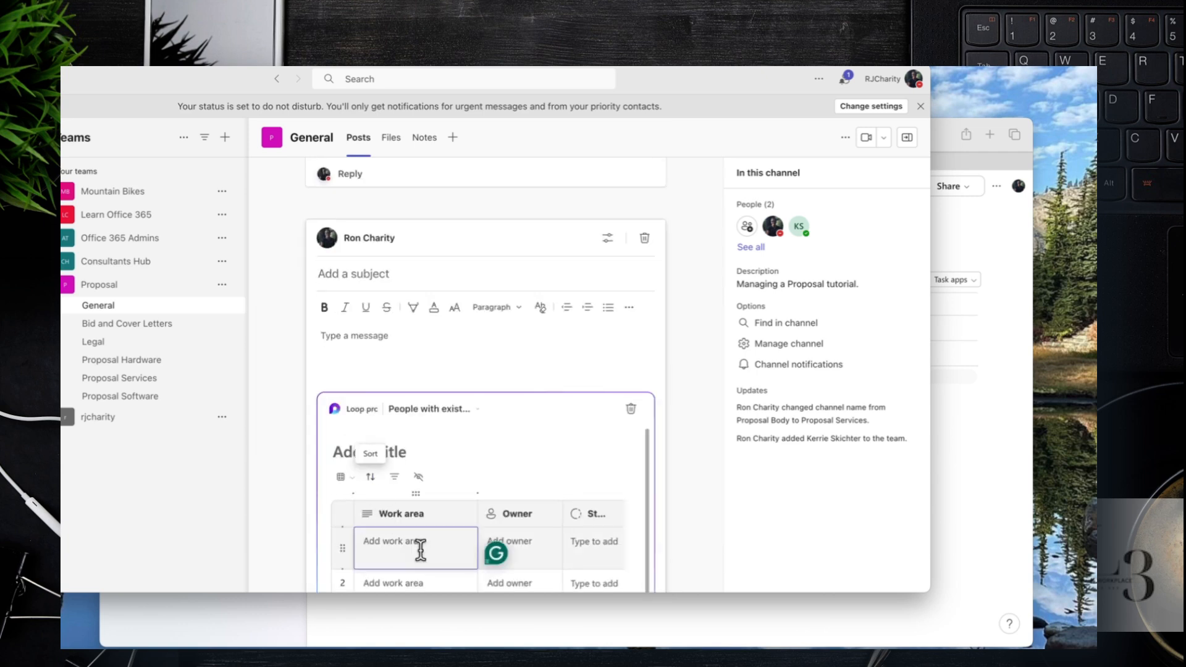
{"action": "type", "text": "kick off"}
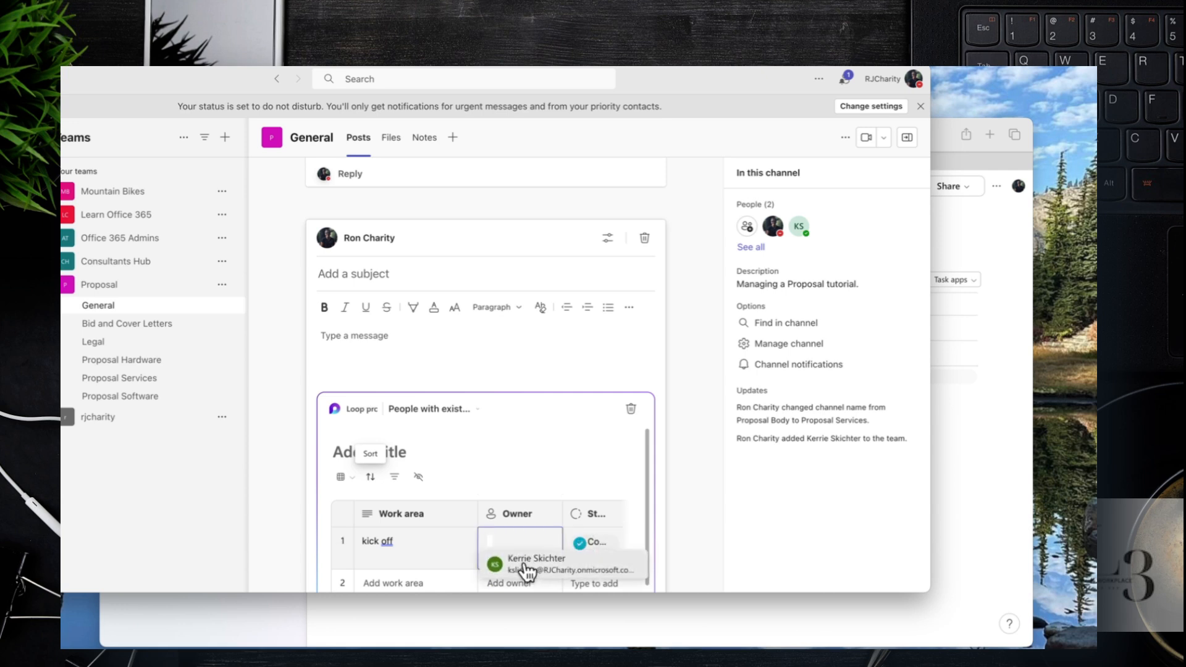
{"action": "left_click", "coordinate": [536, 564]}
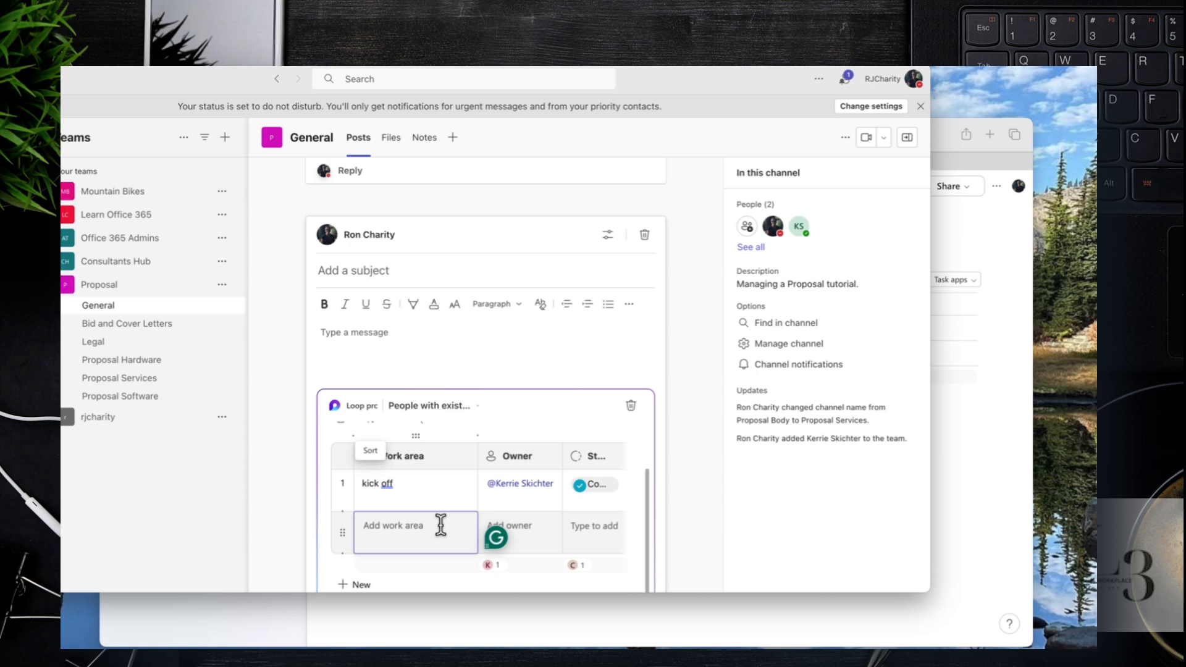
{"action": "type", "text": "tracker"}
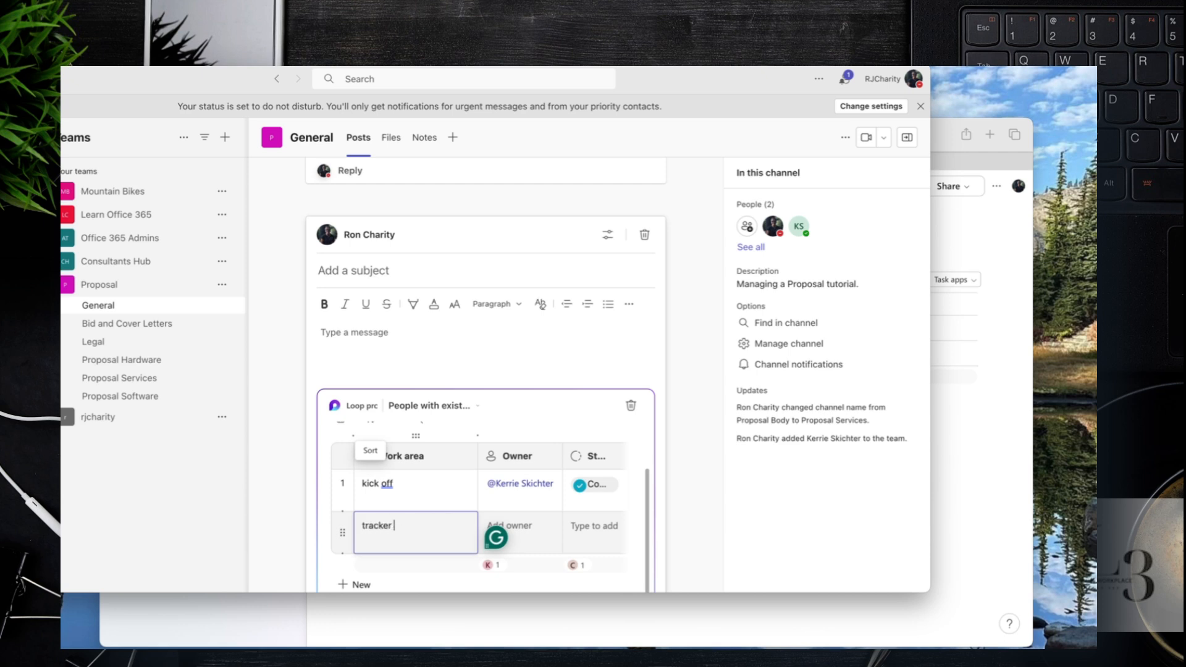
{"action": "left_click", "coordinate": [519, 525]}
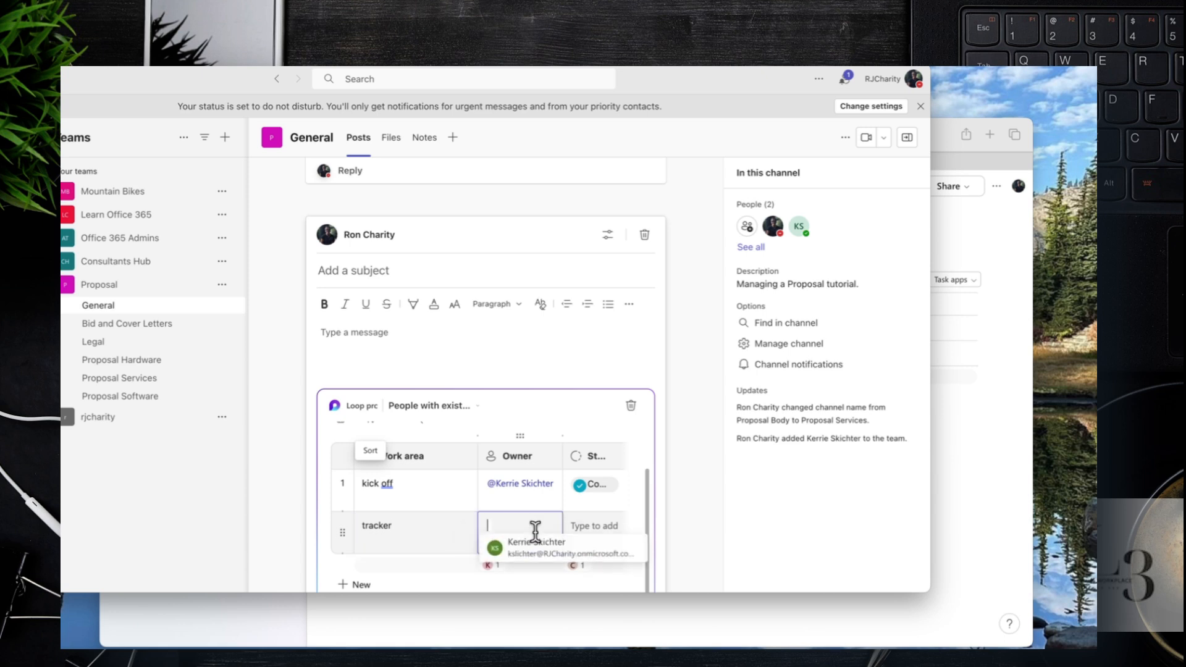
{"action": "left_click", "coordinate": [596, 525]}
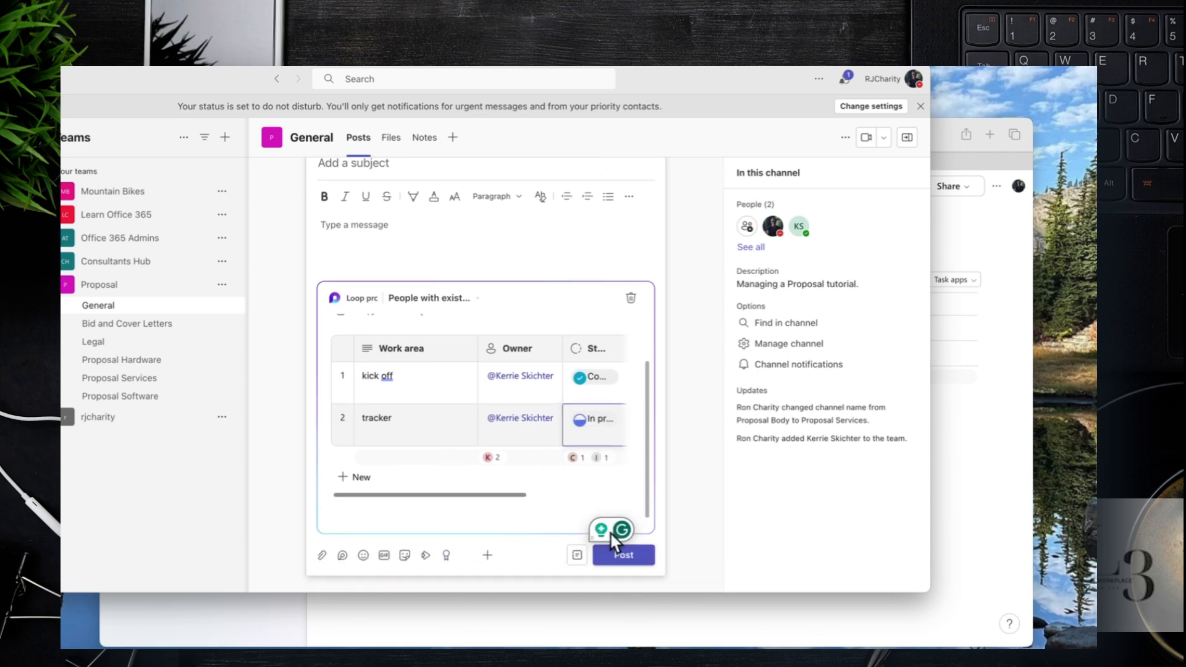
{"action": "left_click", "coordinate": [622, 555]}
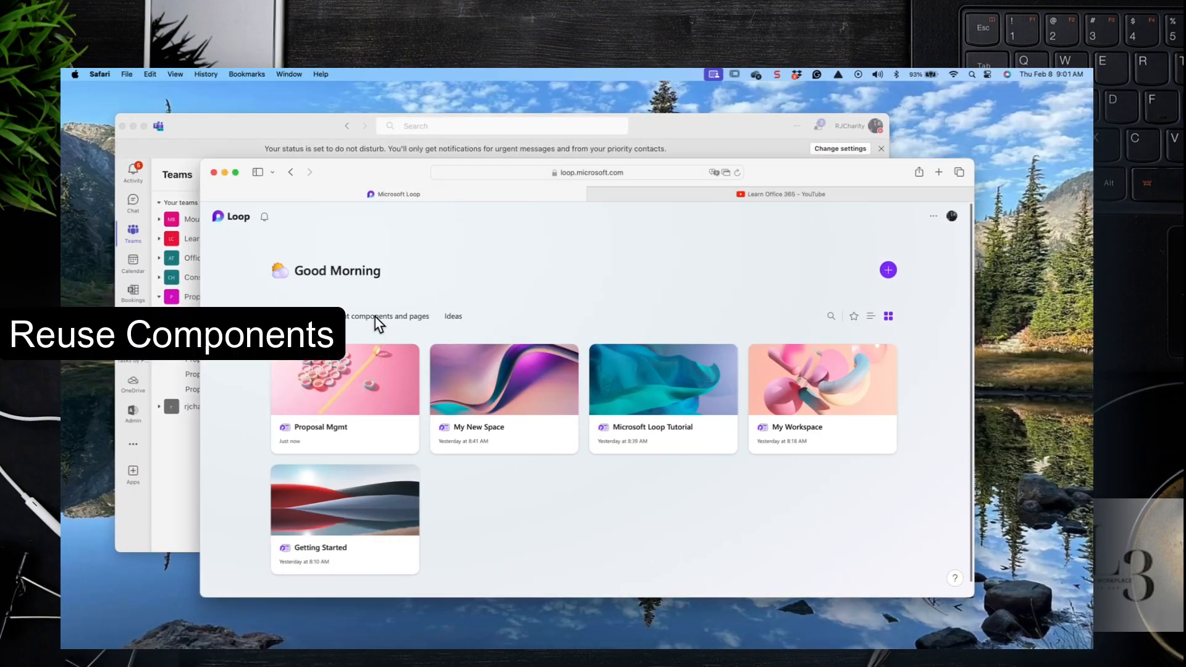
From recent components, add the Loop progress tracker to the Proposal Mgmt workspace
{"action": "left_click", "coordinate": [376, 316]}
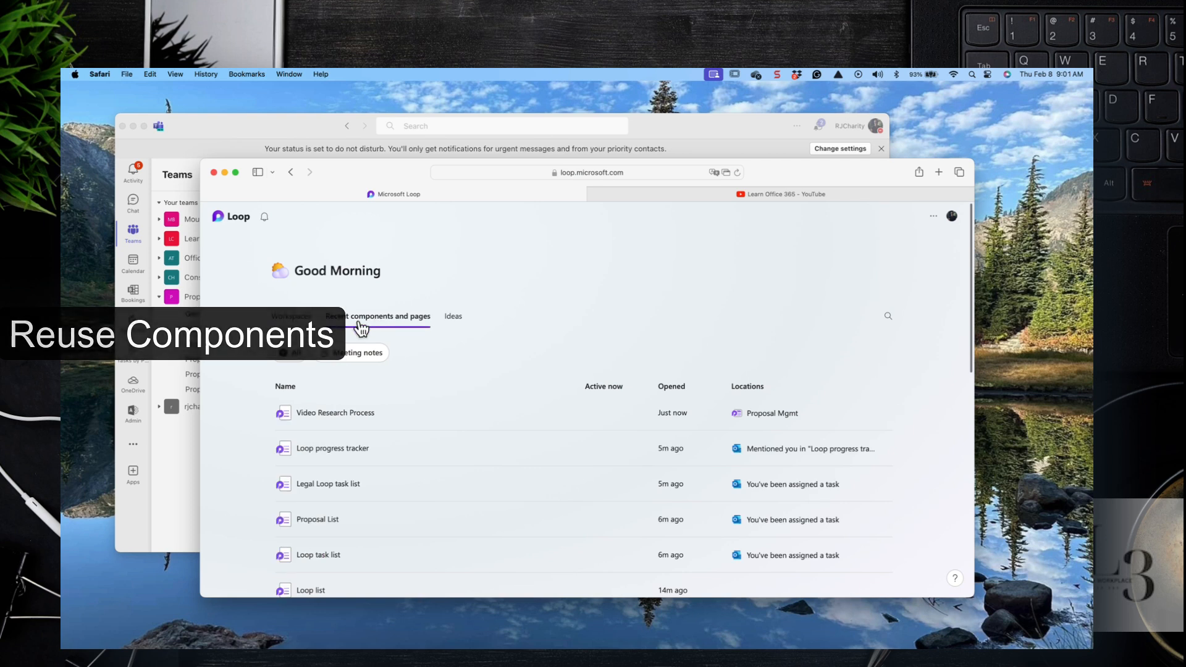
{"action": "mouse_move", "coordinate": [575, 458]}
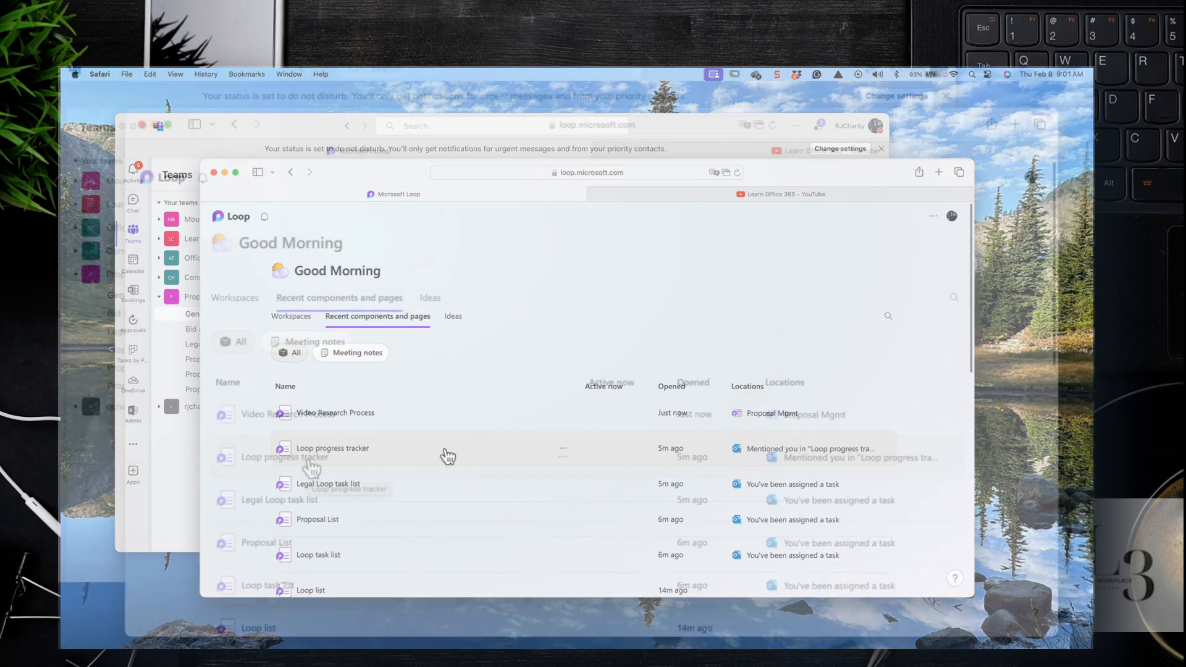
{"action": "left_click", "coordinate": [333, 448]}
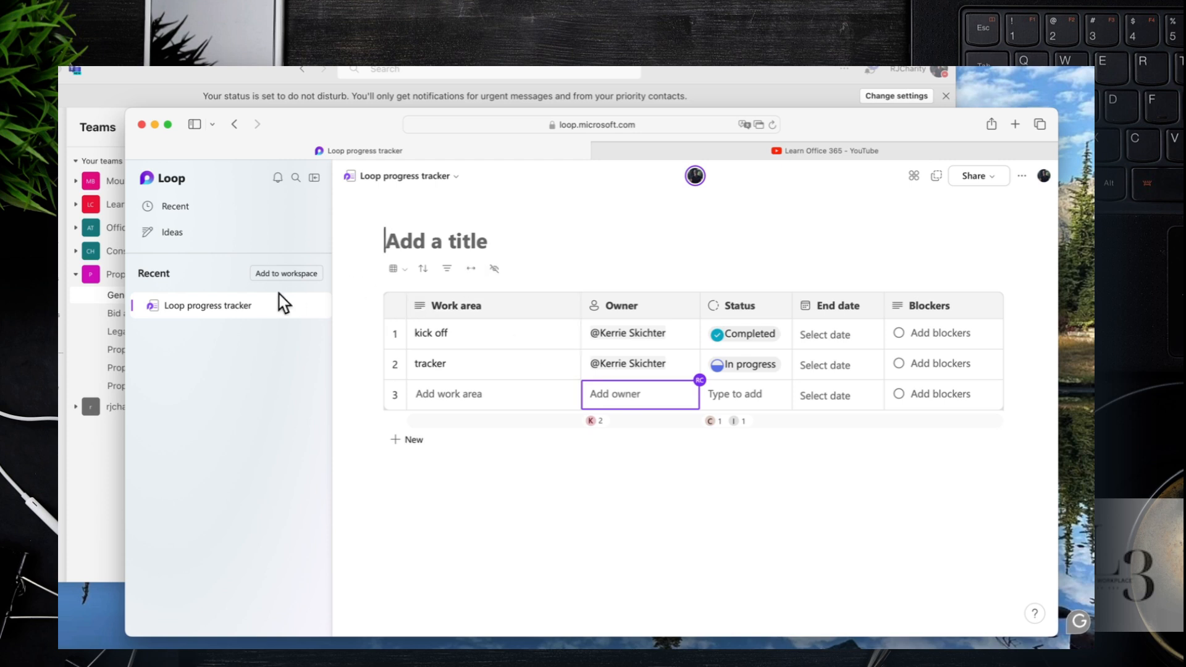
{"action": "left_click", "coordinate": [285, 273]}
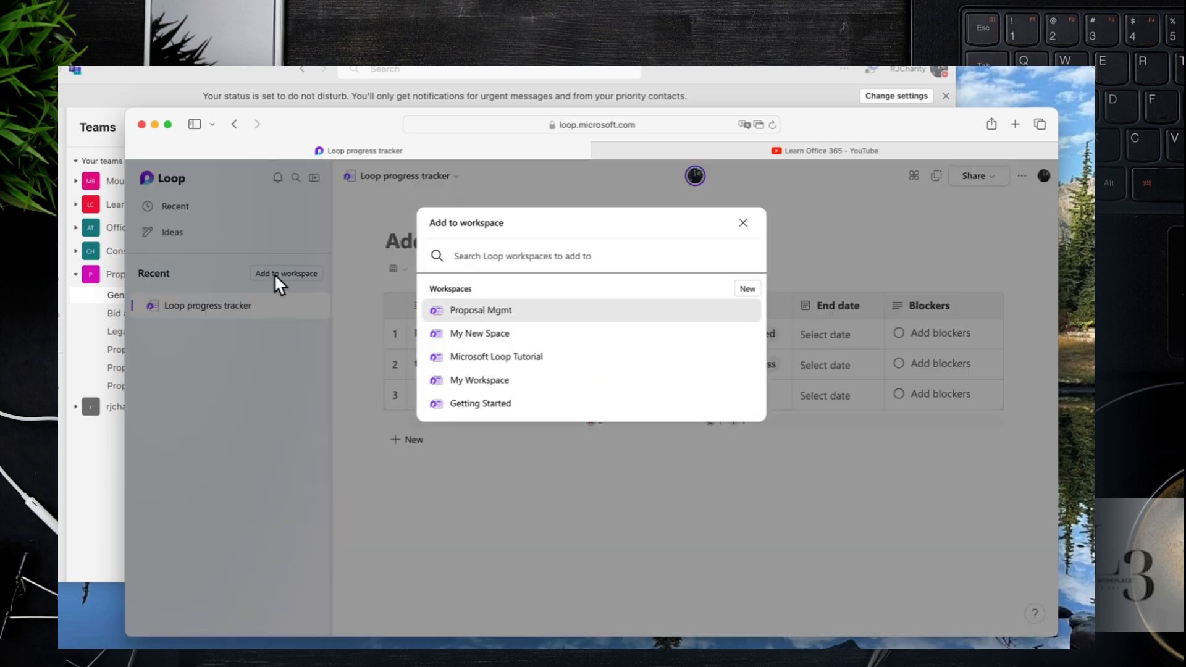
{"action": "left_click", "coordinate": [479, 310]}
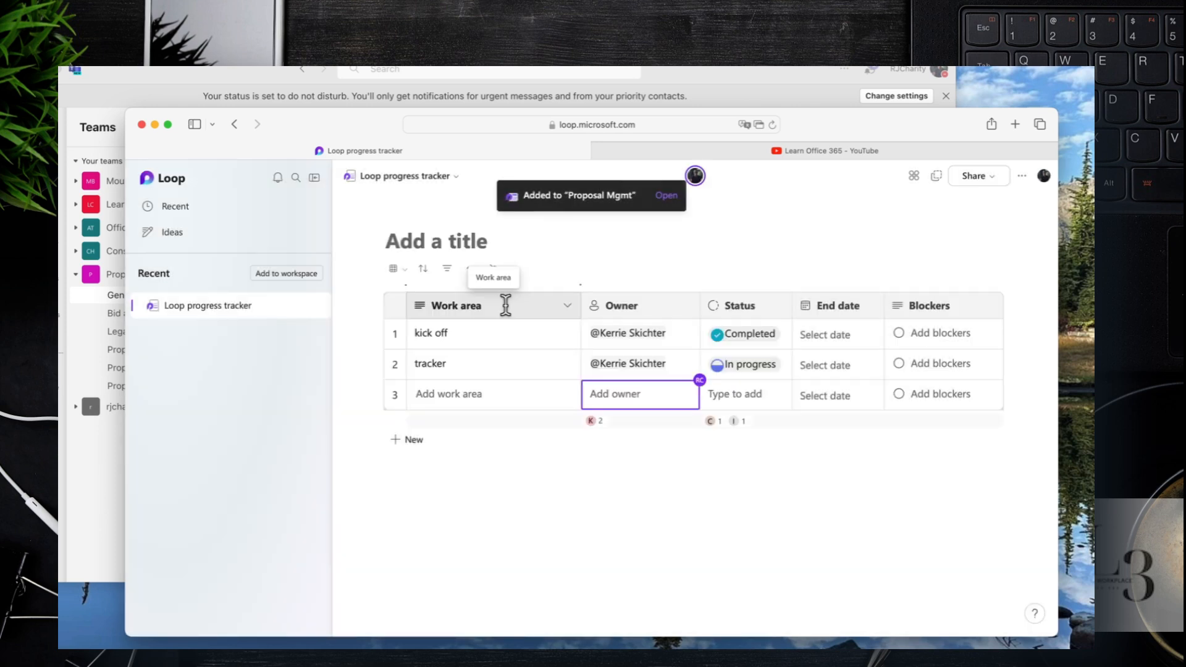
{"action": "mouse_move", "coordinate": [221, 270]}
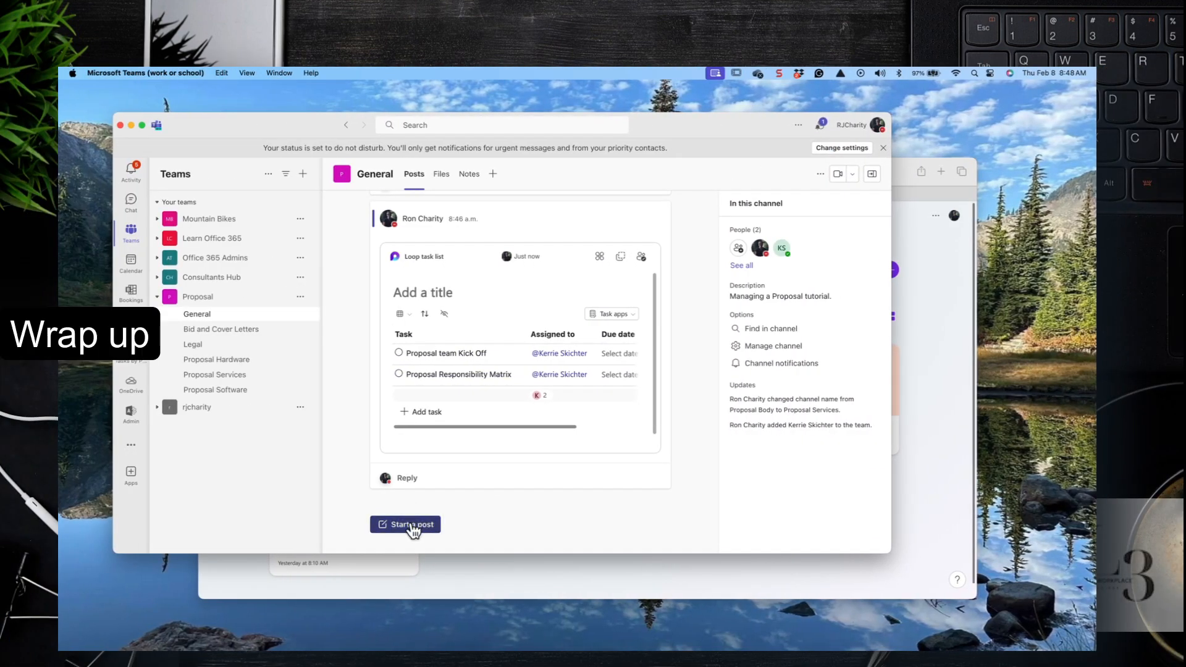
Begin a new General channel post and list the Loop components to insert
{"action": "left_click", "coordinate": [405, 523]}
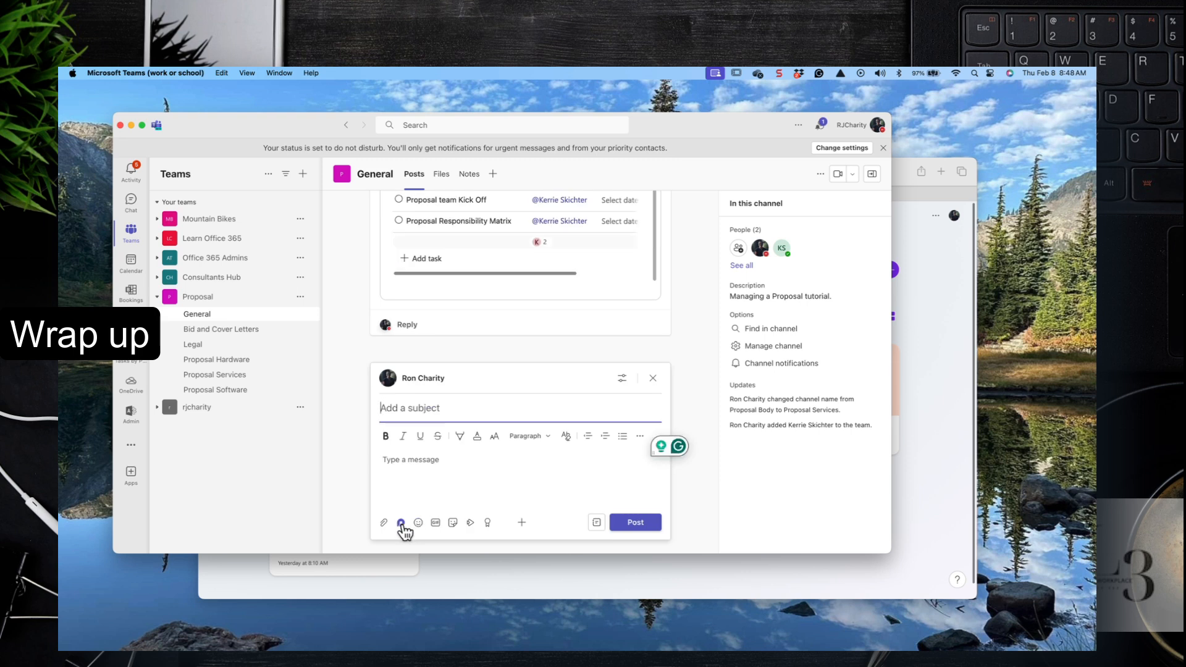
{"action": "left_click", "coordinate": [400, 522]}
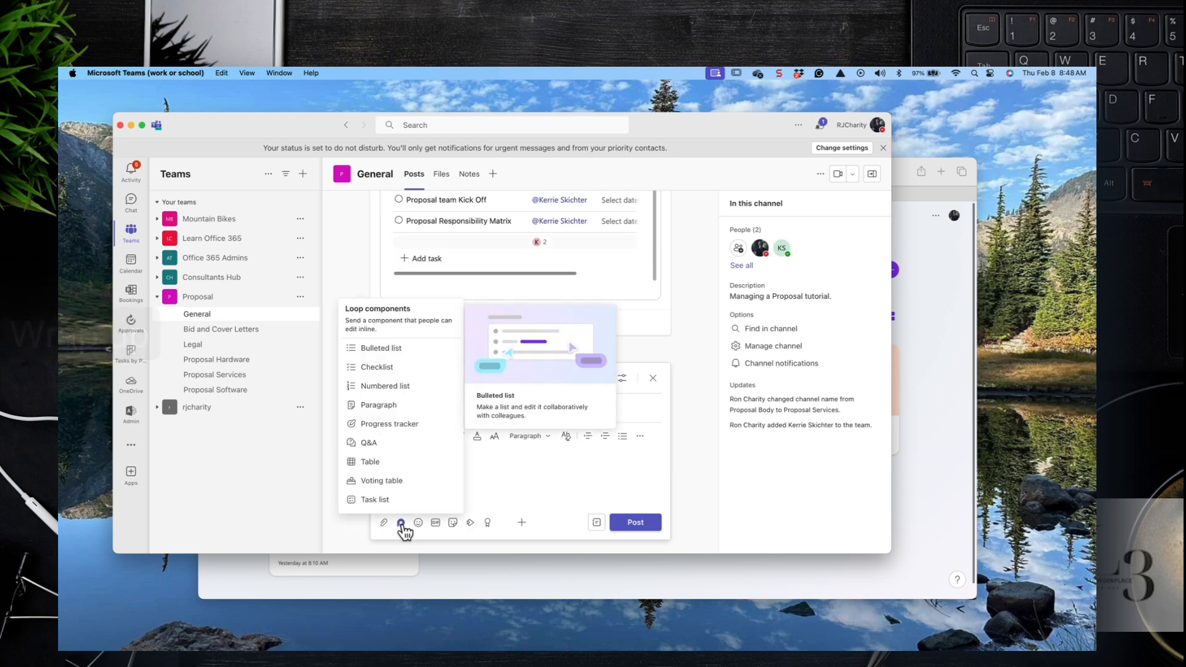